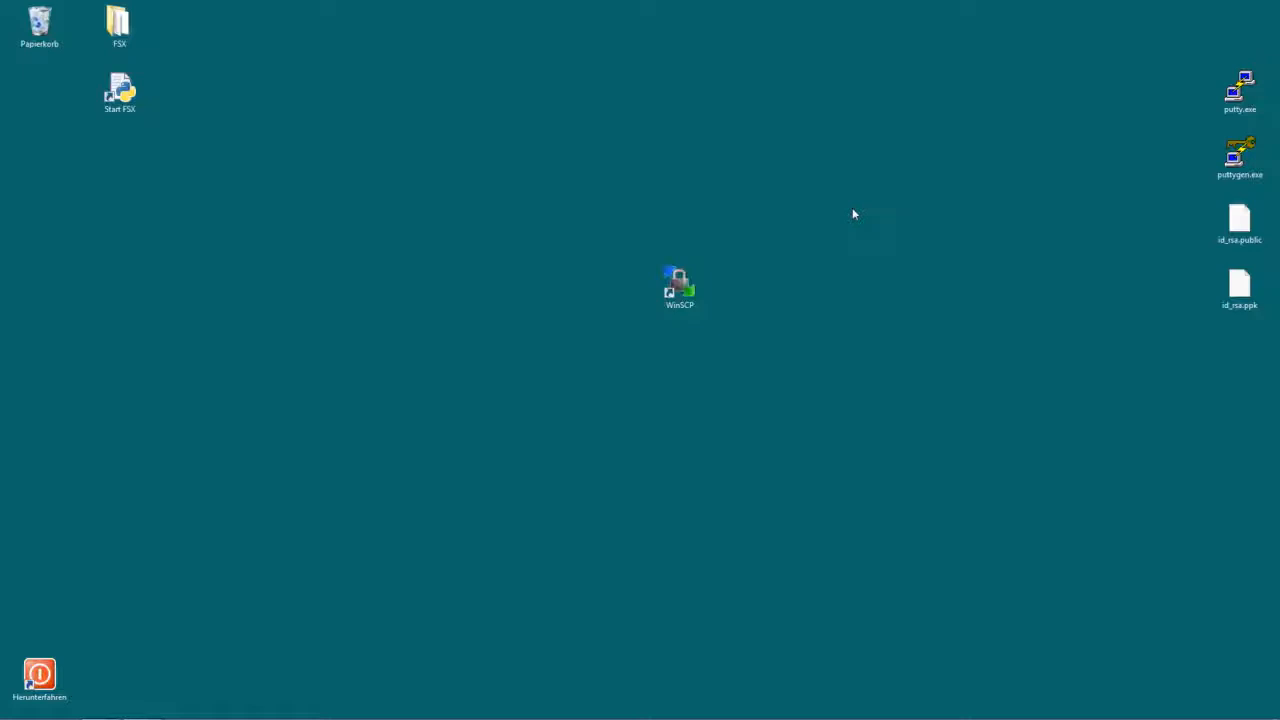
- Launch Google Chrome from the taskbar to search the web for 'winscp'
{"action": "left_click", "coordinate": [680, 288]}
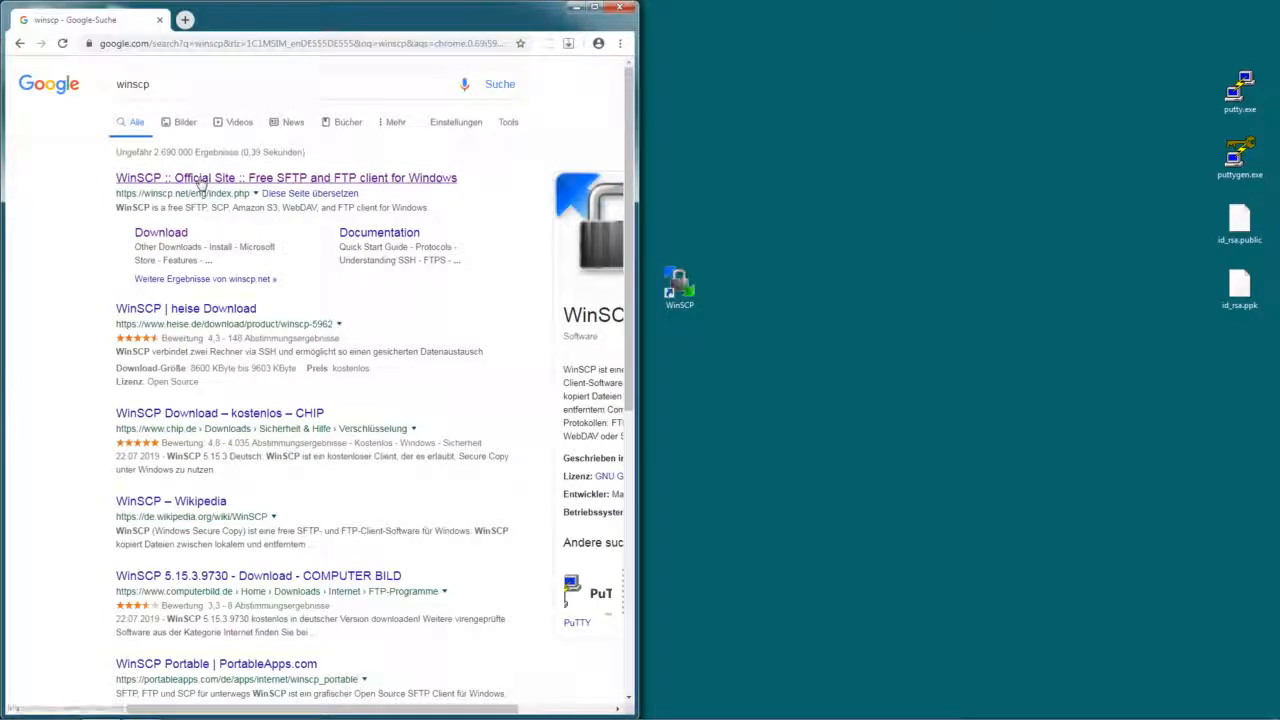
- Visit the official WinSCP site's Download page, then close the browser
{"action": "left_click", "coordinate": [286, 178]}
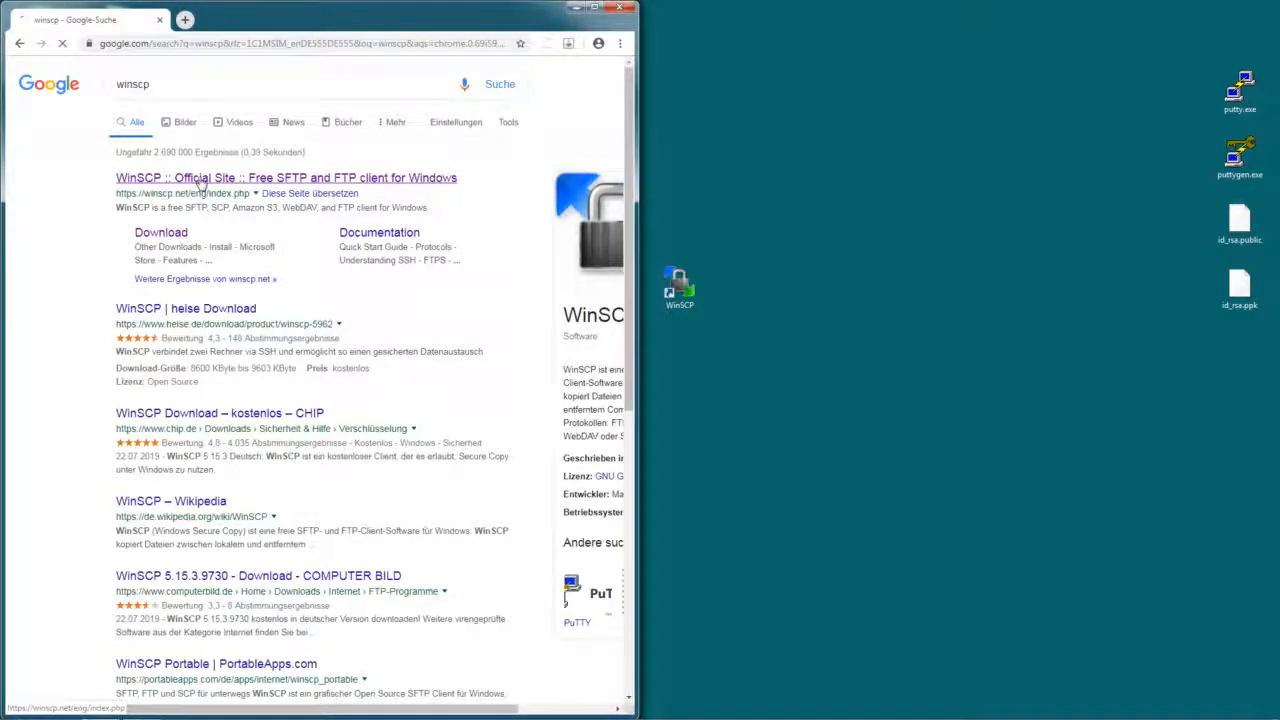
{"action": "left_click", "coordinate": [286, 176]}
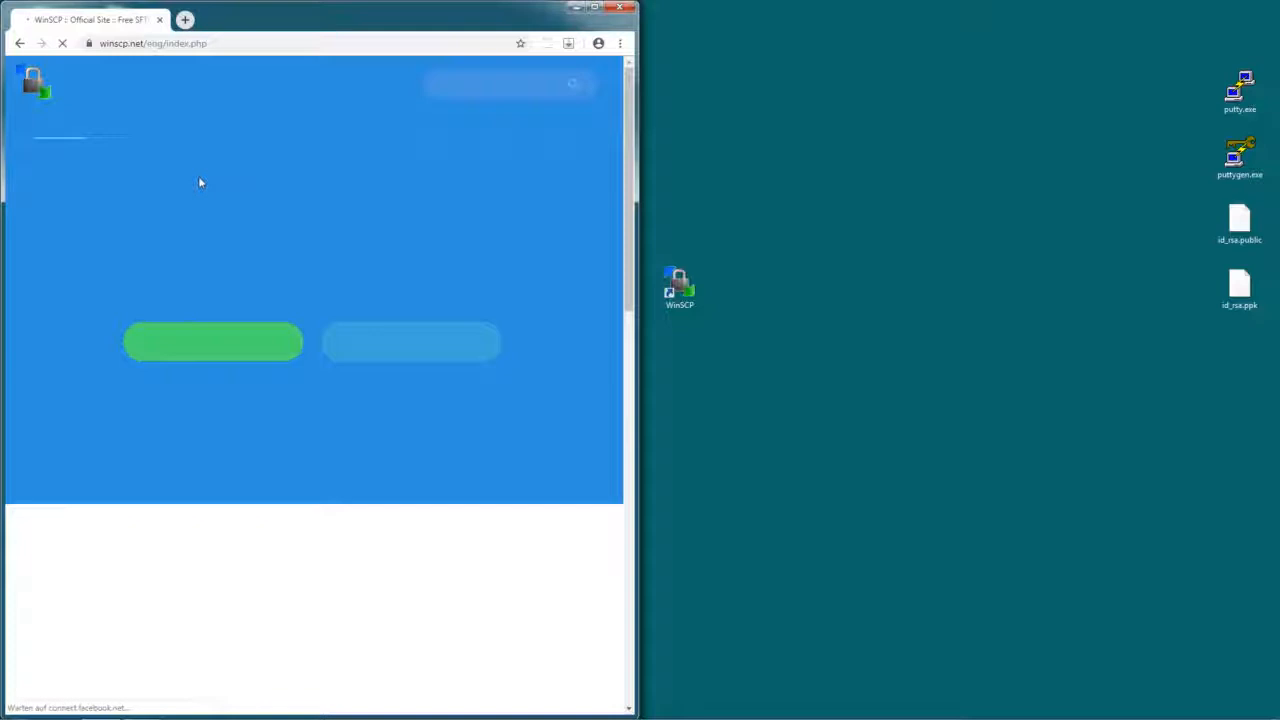
{"action": "left_click", "coordinate": [212, 340]}
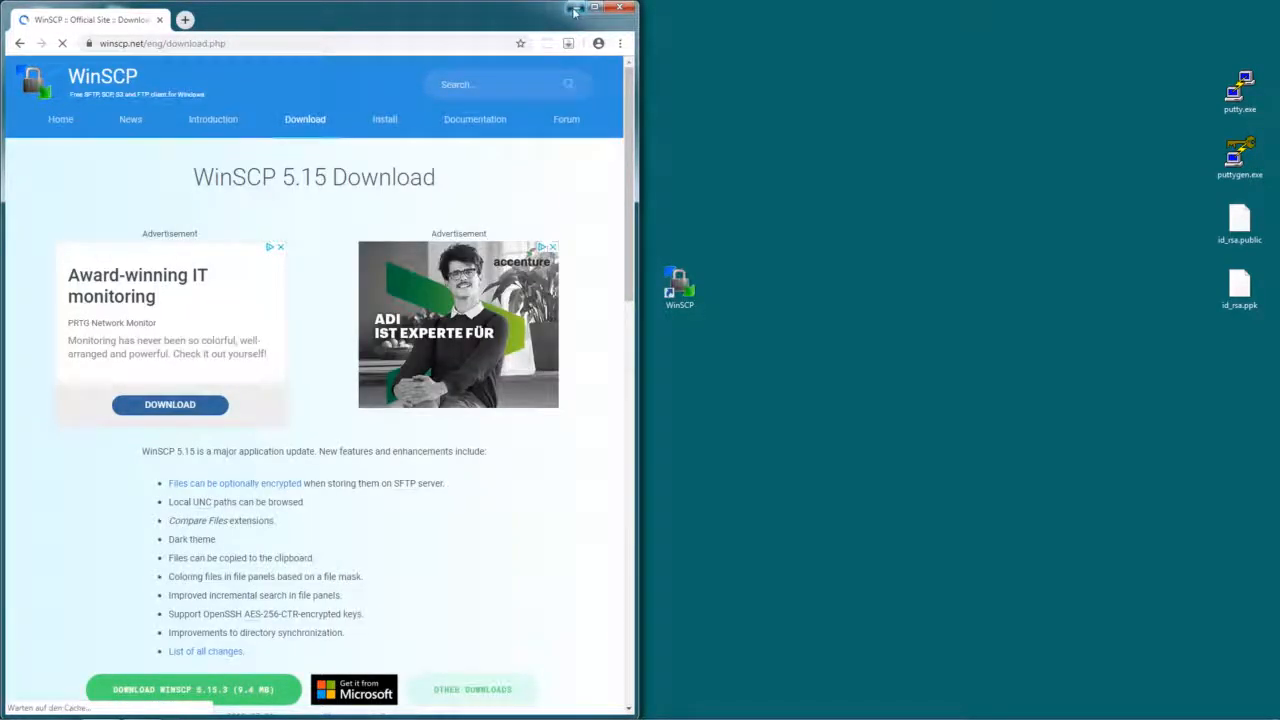
{"action": "left_click", "coordinate": [620, 8]}
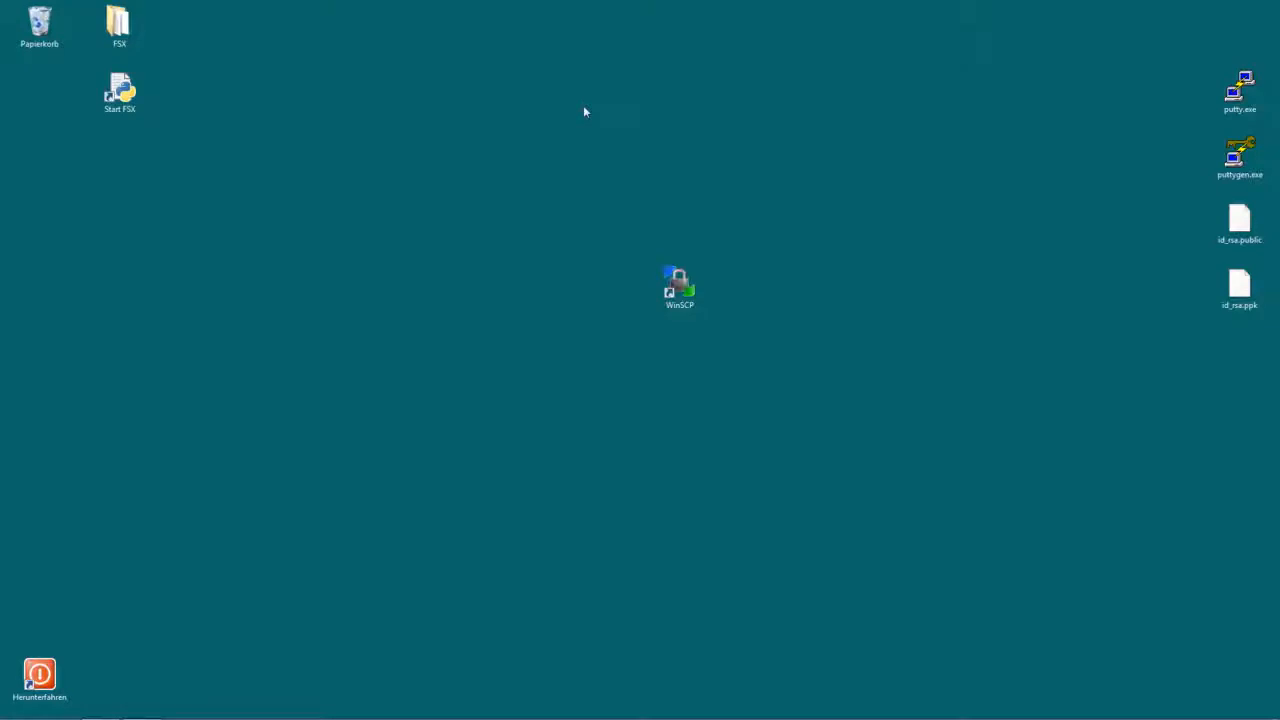
- Start a new SFTP site with the device IP as host and 'root' as user name
{"action": "double_click", "coordinate": [680, 284]}
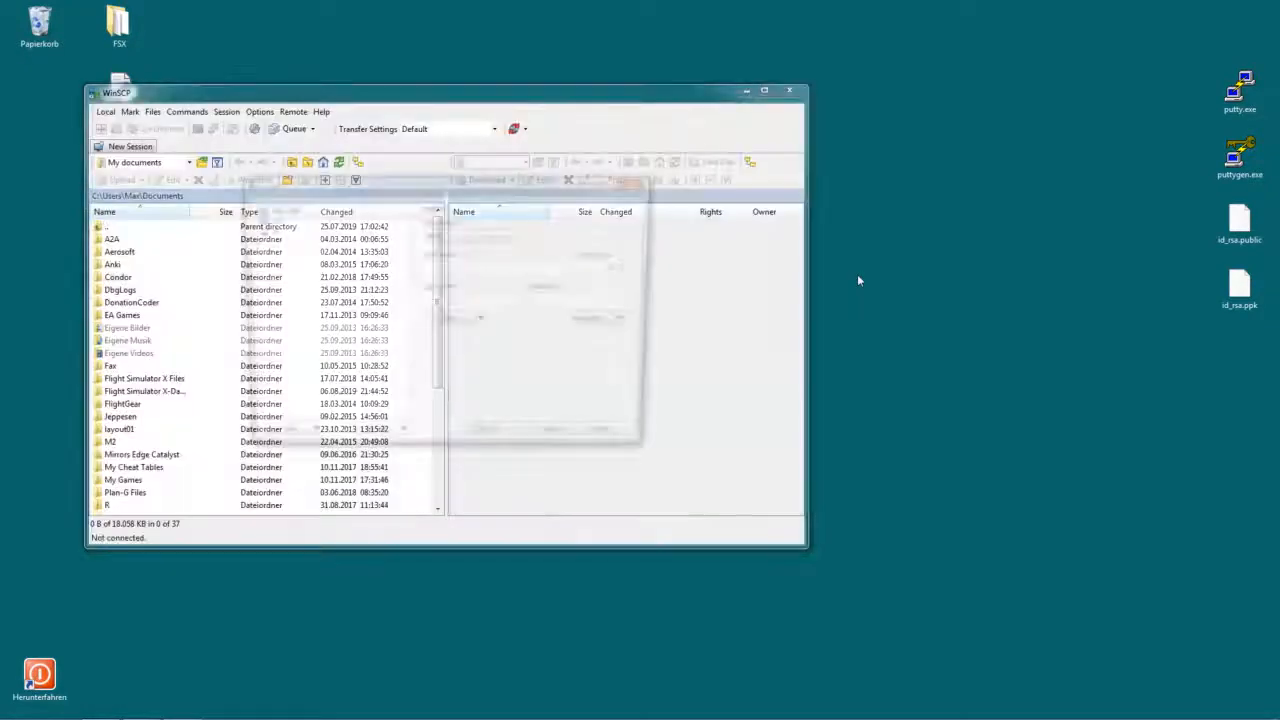
{"action": "left_click", "coordinate": [130, 146]}
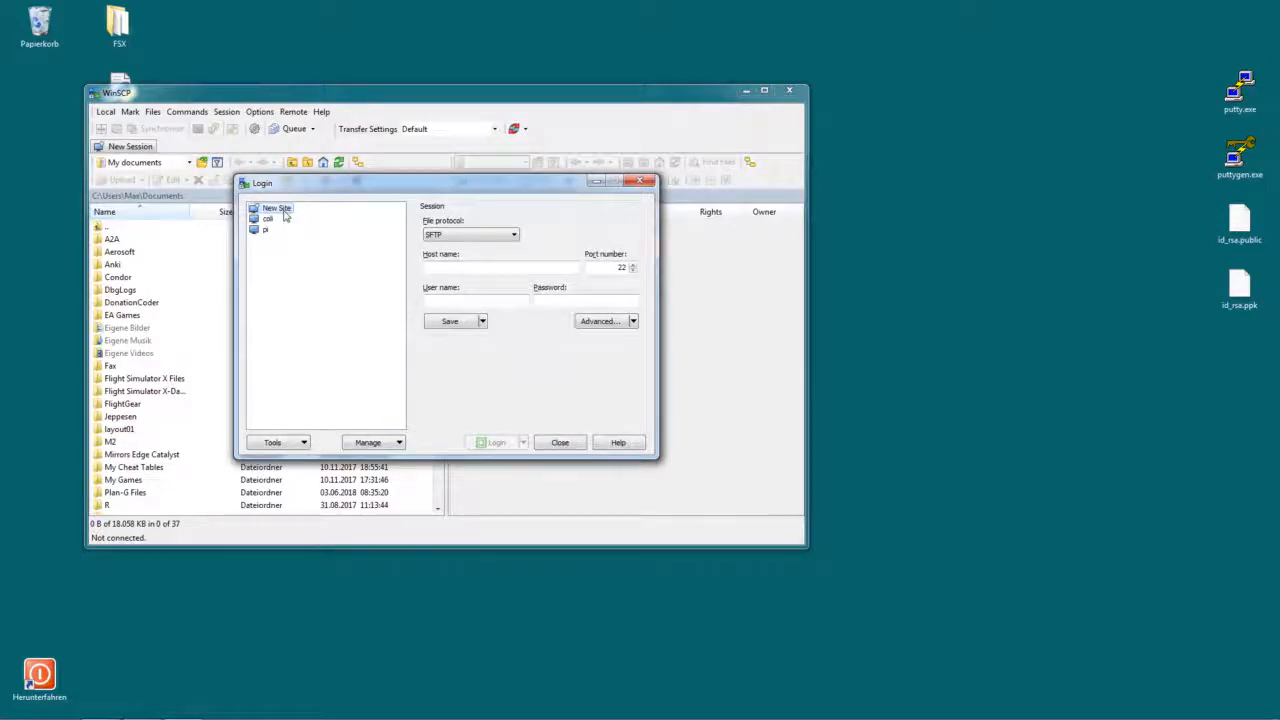
{"action": "left_click", "coordinate": [512, 234]}
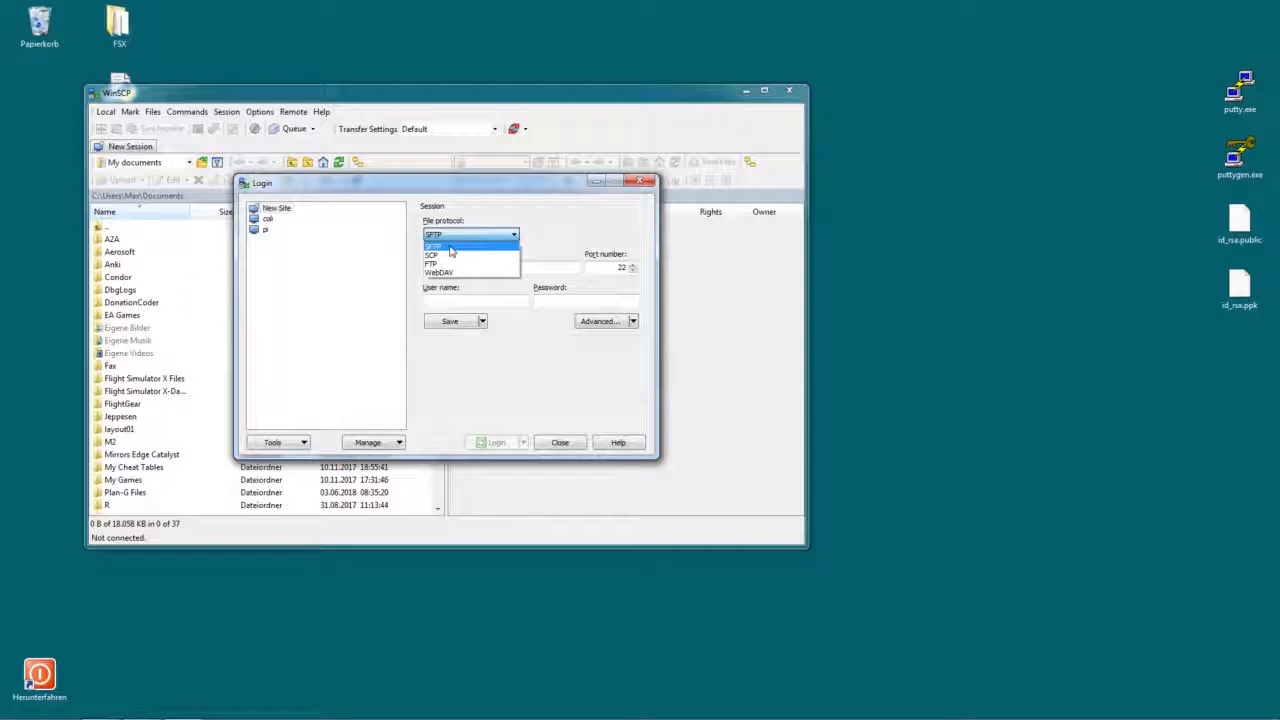
{"action": "left_click", "coordinate": [432, 246]}
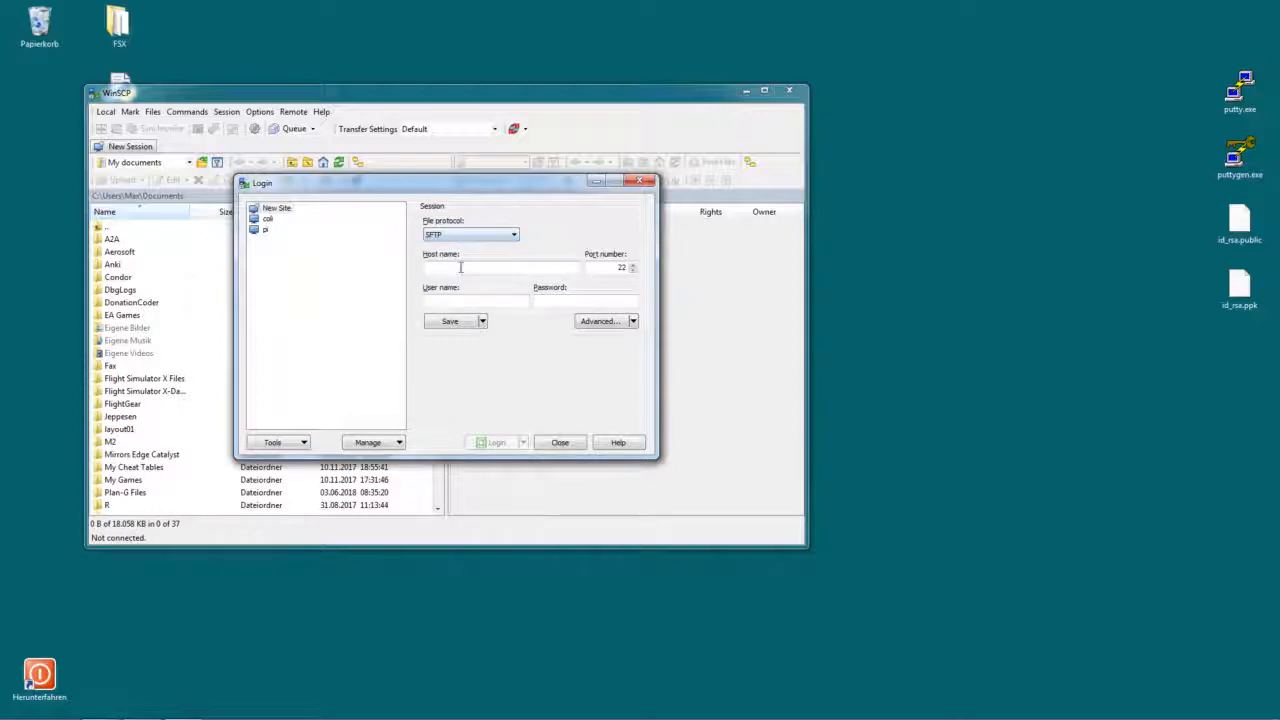
{"action": "left_click", "coordinate": [500, 268]}
{"action": "type", "text": "192.168.178.32"}
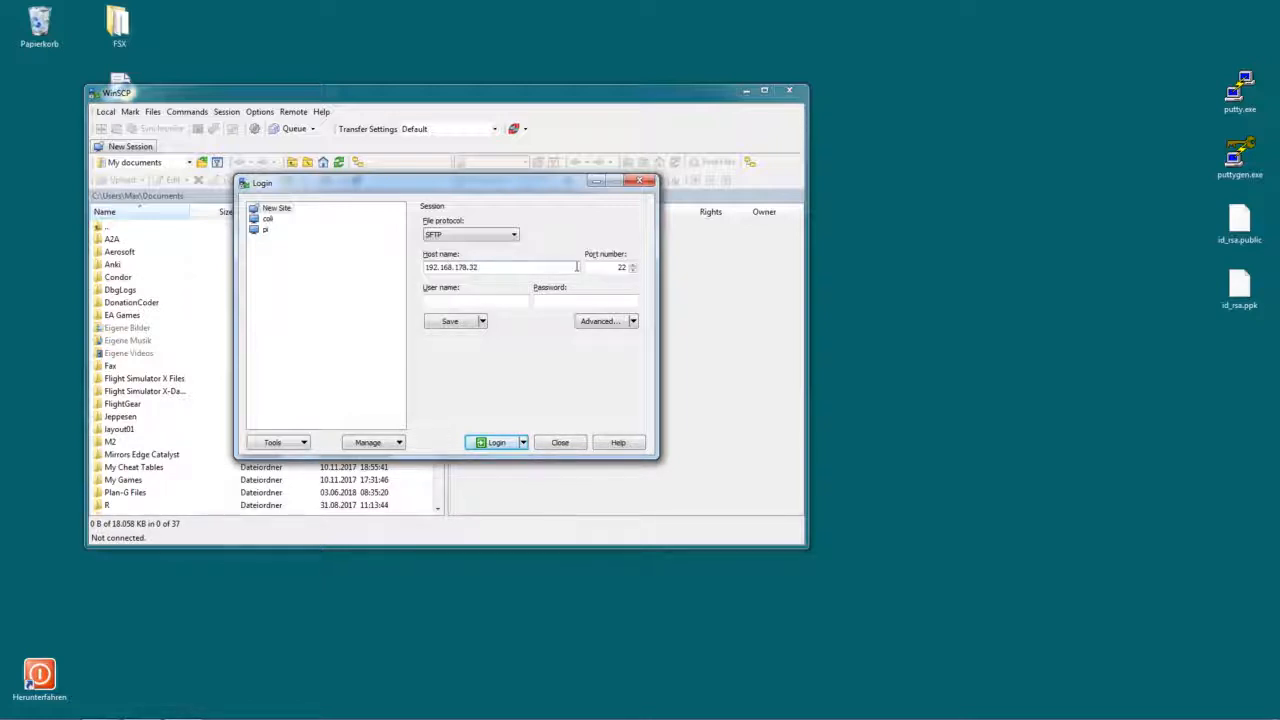
{"action": "type", "text": "root"}
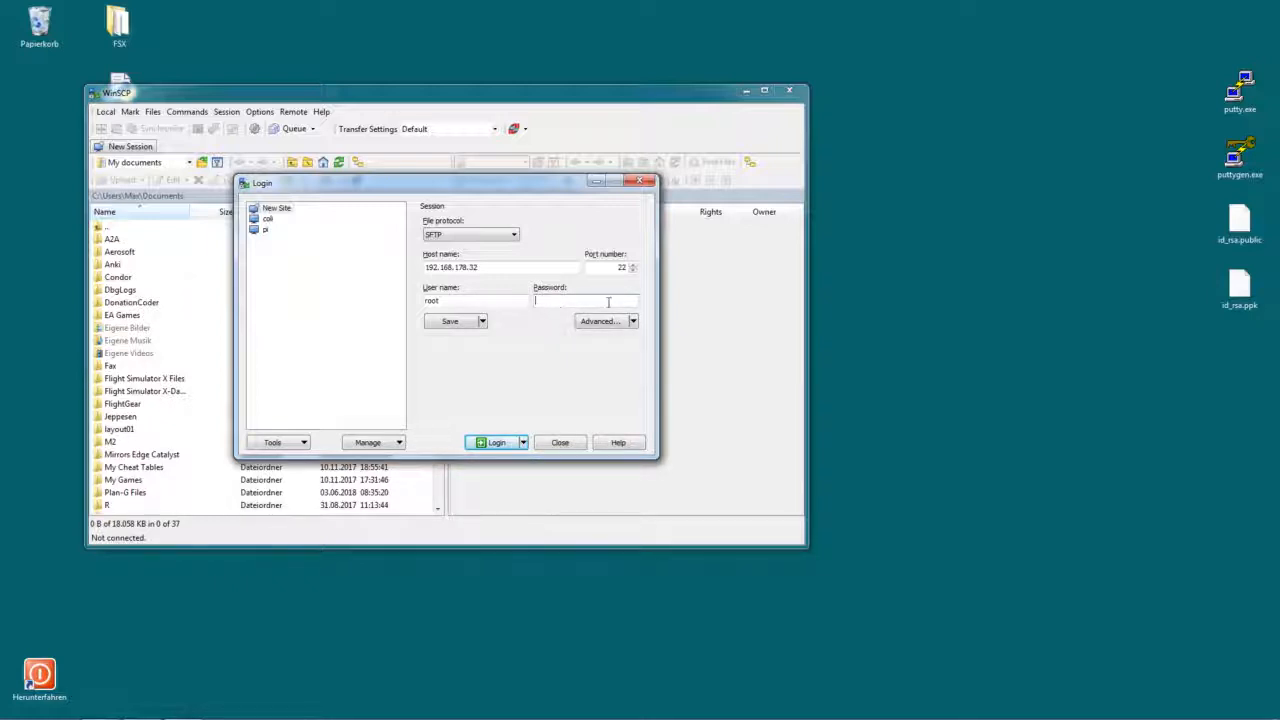
{"action": "mouse_move", "coordinate": [604, 320]}
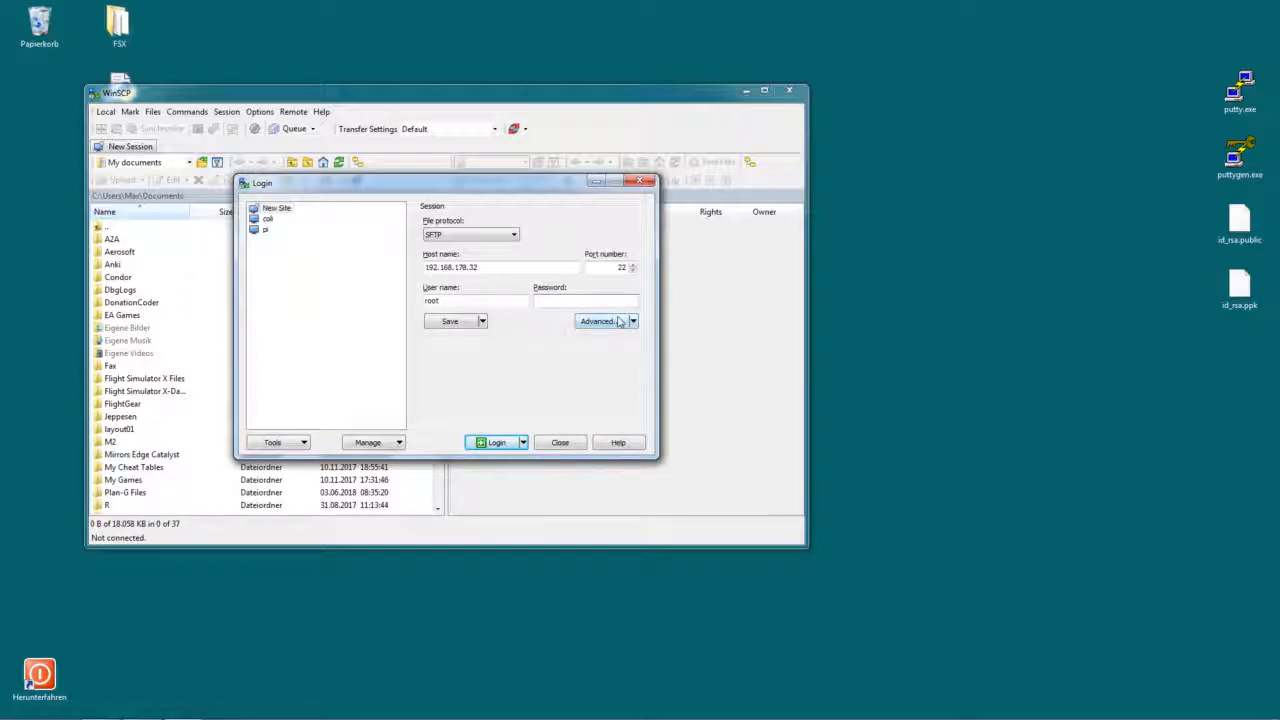
- Set SSH authentication to use the id_rsa.ppk private key from the desktop
{"action": "left_click", "coordinate": [600, 320]}
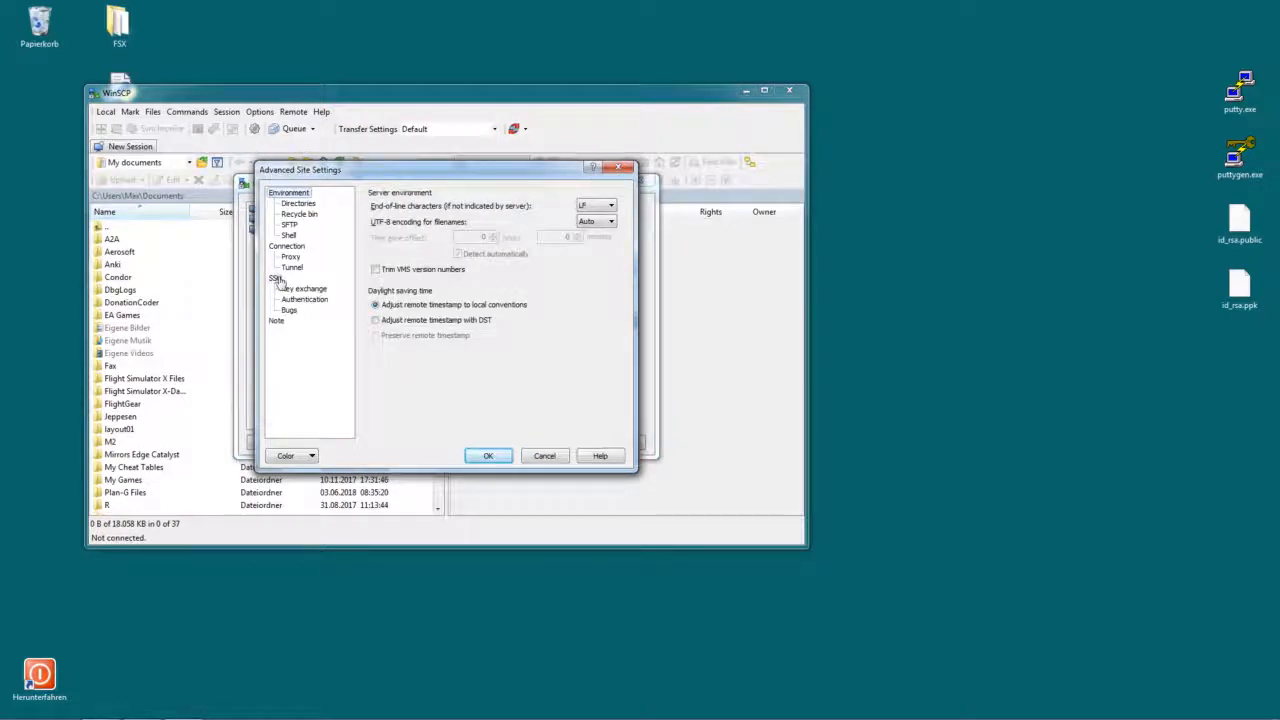
{"action": "left_click", "coordinate": [304, 300]}
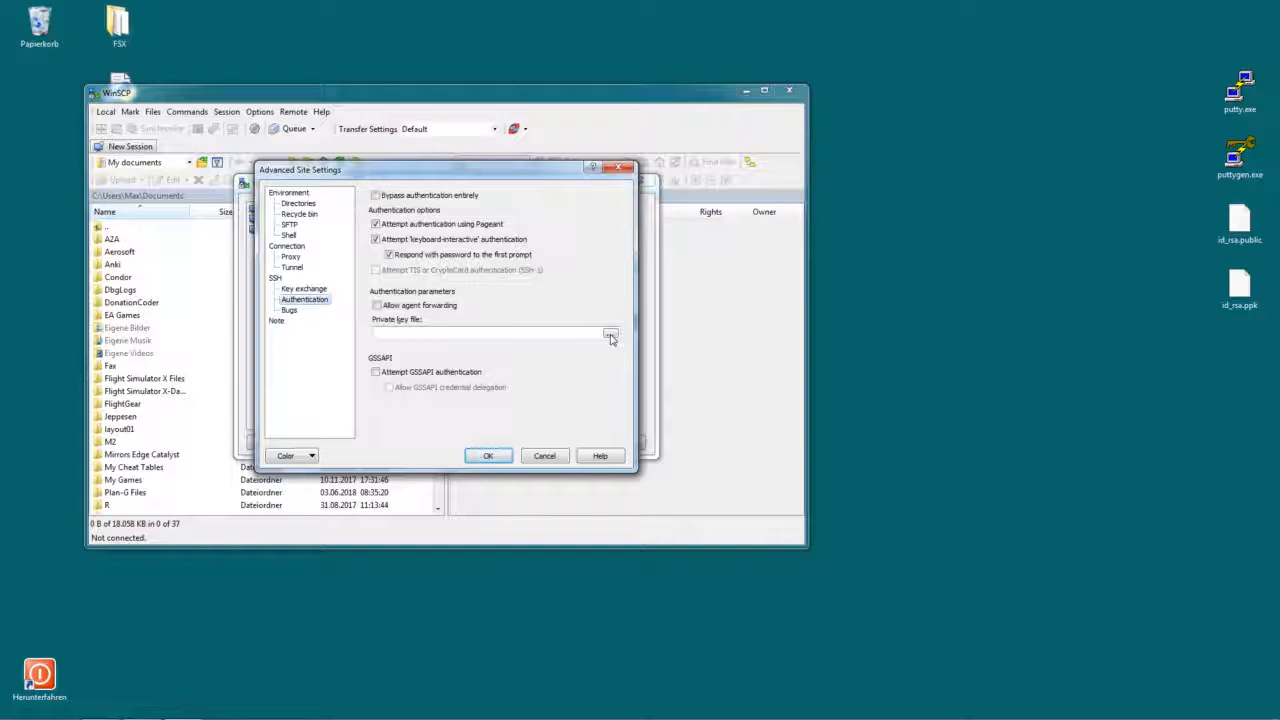
{"action": "left_click", "coordinate": [610, 334]}
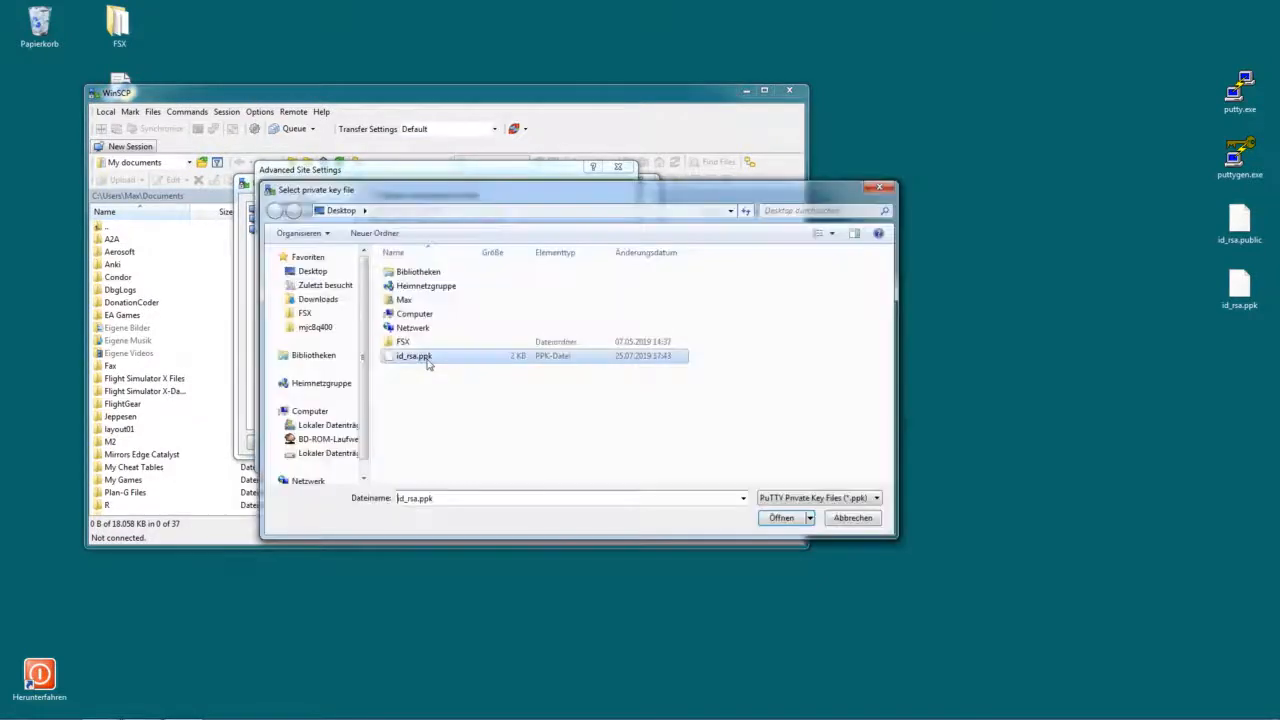
{"action": "left_click", "coordinate": [784, 516]}
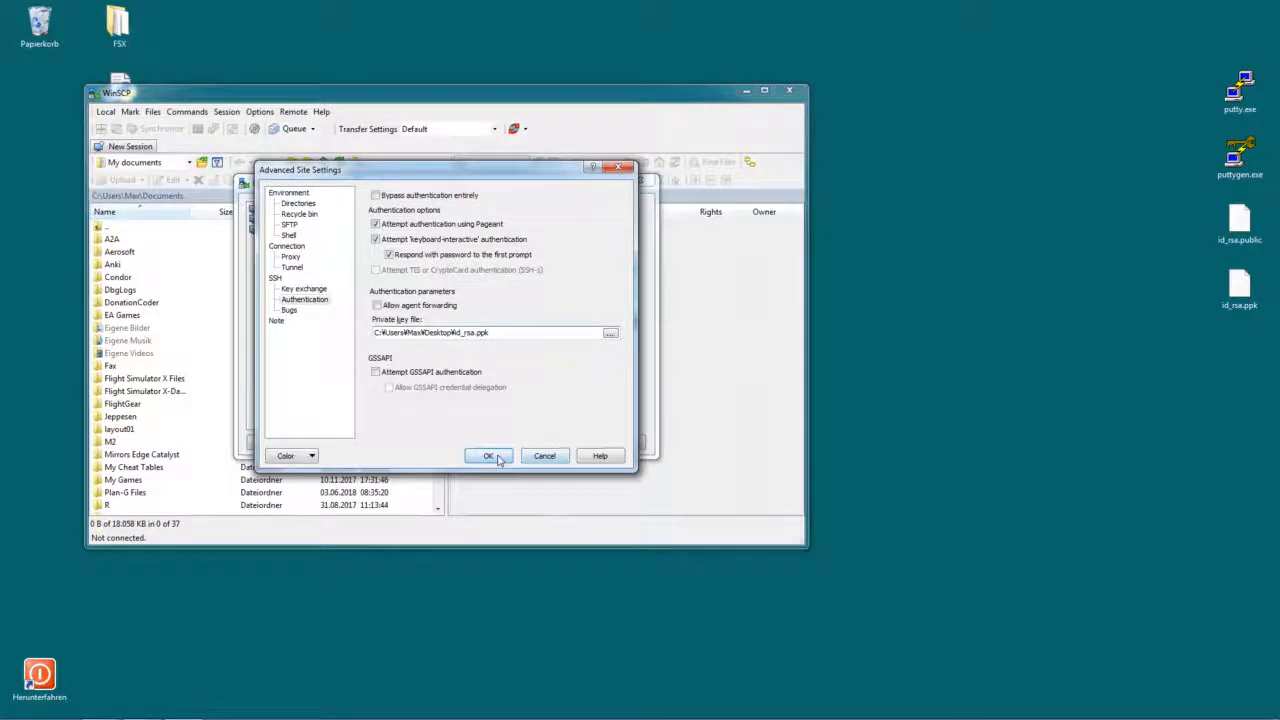
{"action": "left_click", "coordinate": [488, 456]}
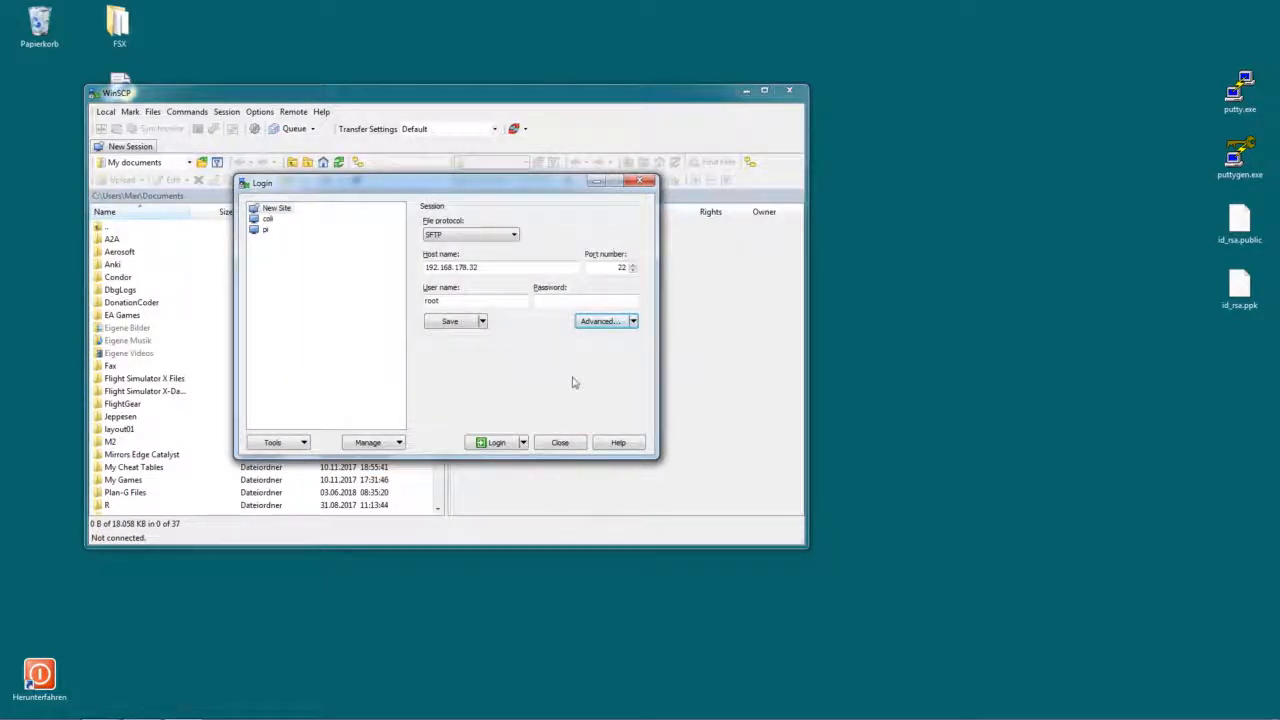
{"action": "mouse_move", "coordinate": [518, 296]}
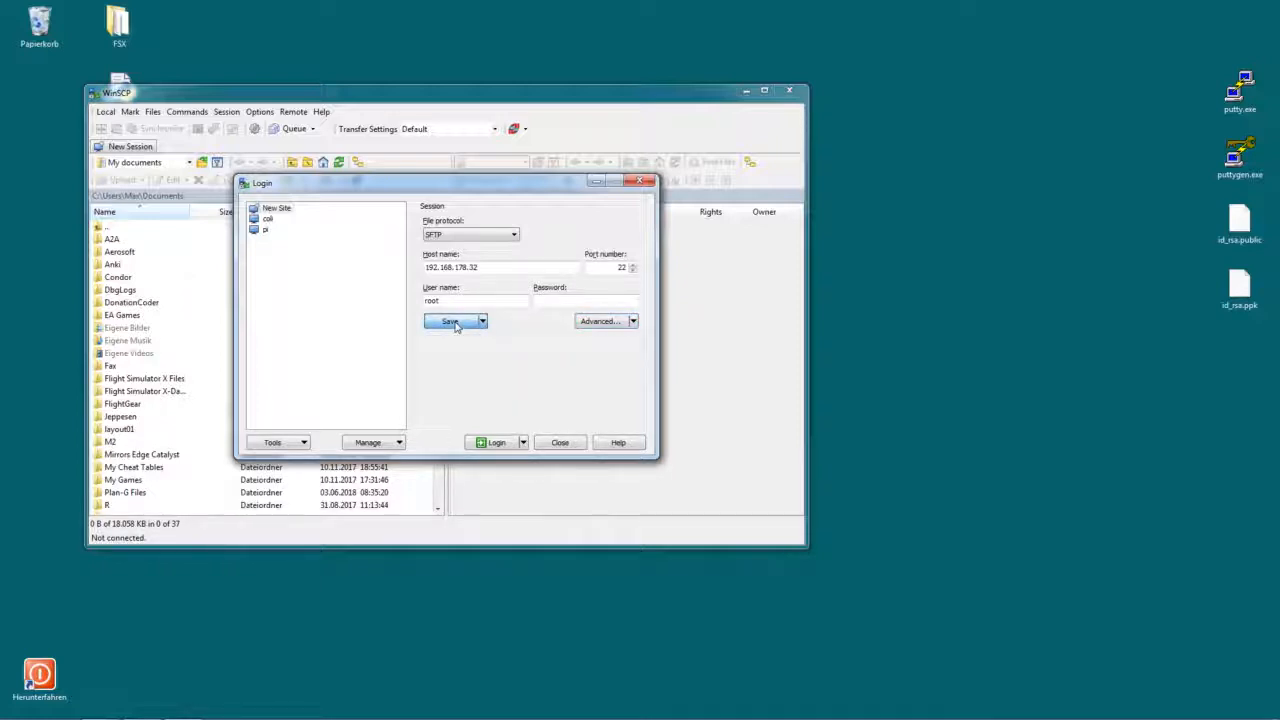
- Save the site as 'remarkable ssh' and log in to it
{"action": "left_click", "coordinate": [450, 320]}
{"action": "type", "text": "remarkable wifi"}
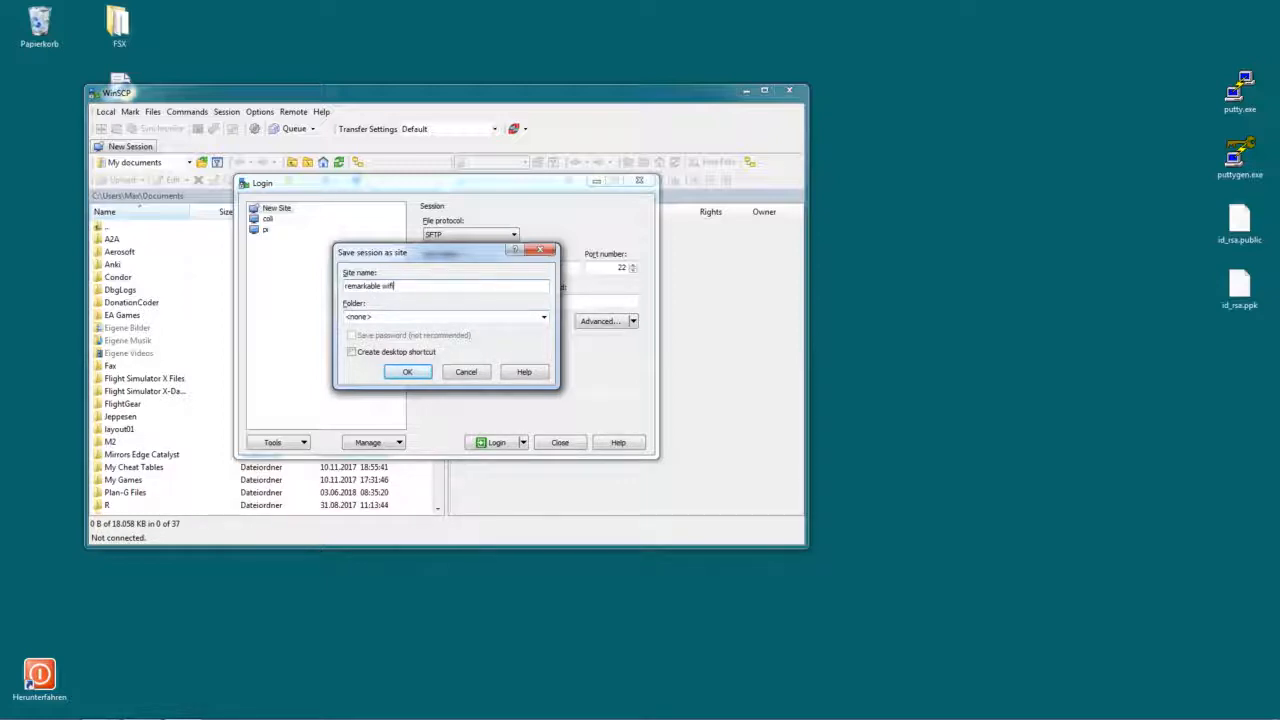
{"action": "left_click", "coordinate": [406, 370]}
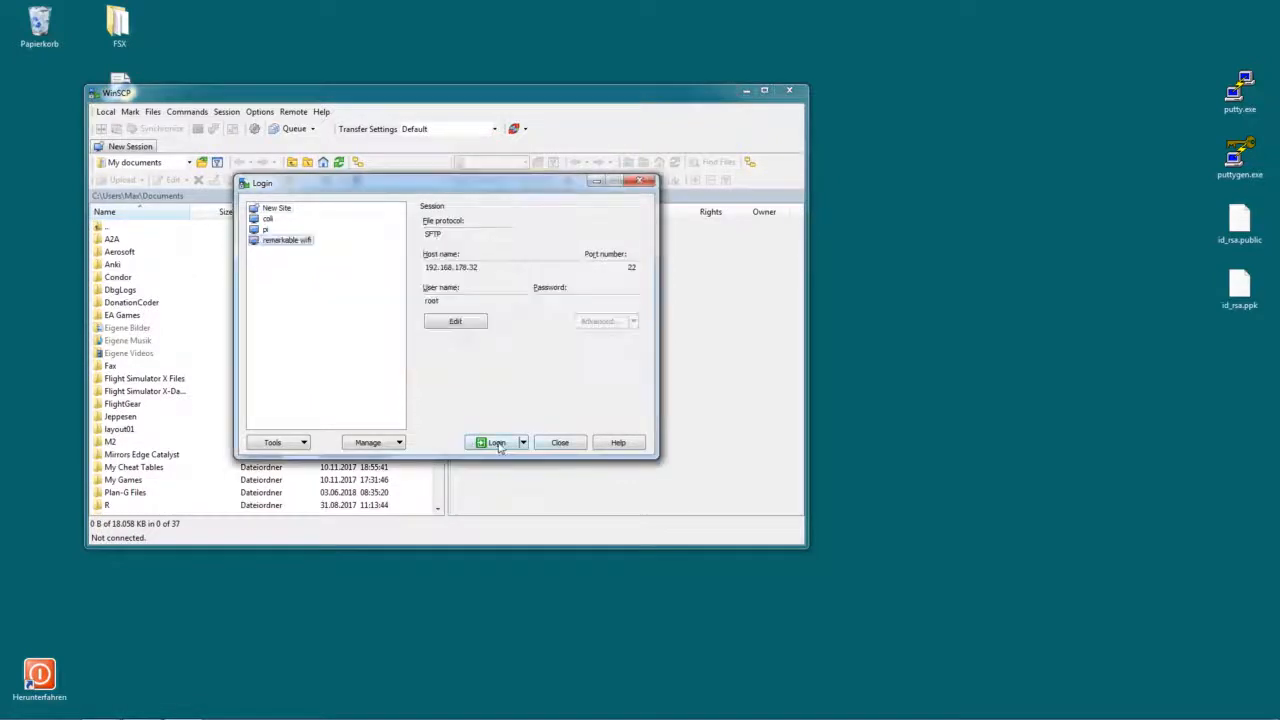
{"action": "left_click", "coordinate": [492, 442]}
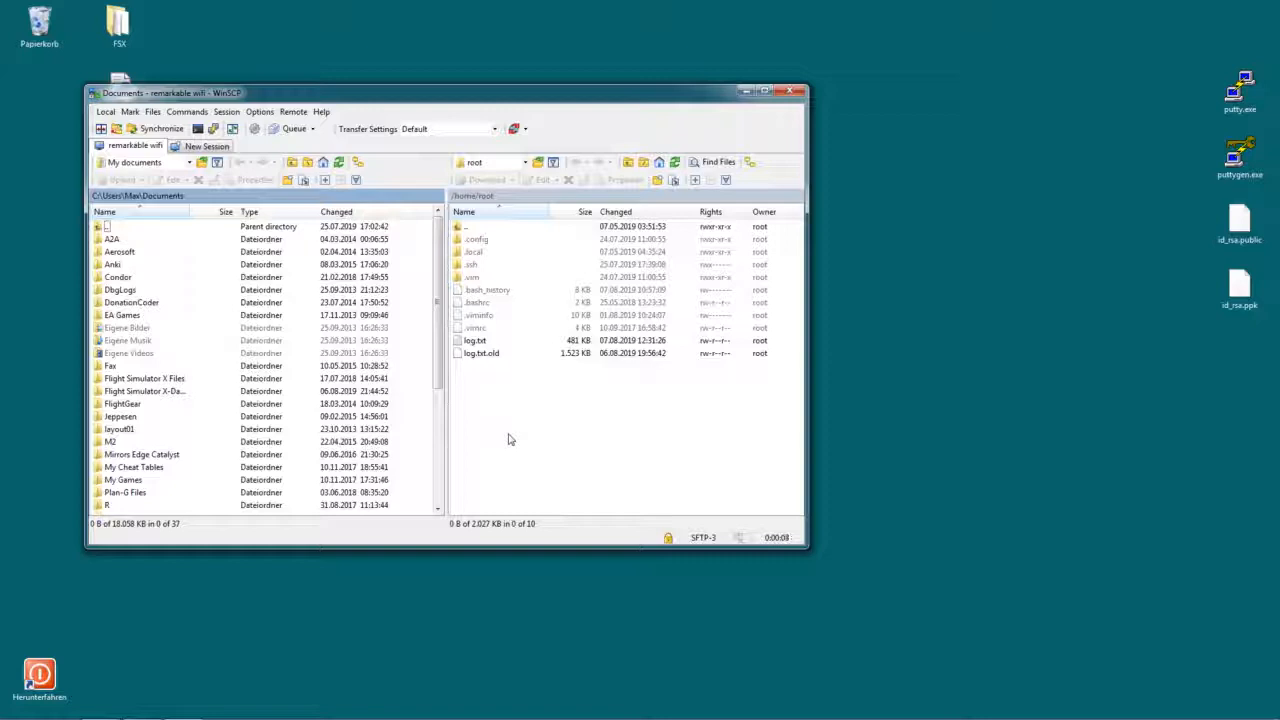
{"action": "mouse_move", "coordinate": [284, 436]}
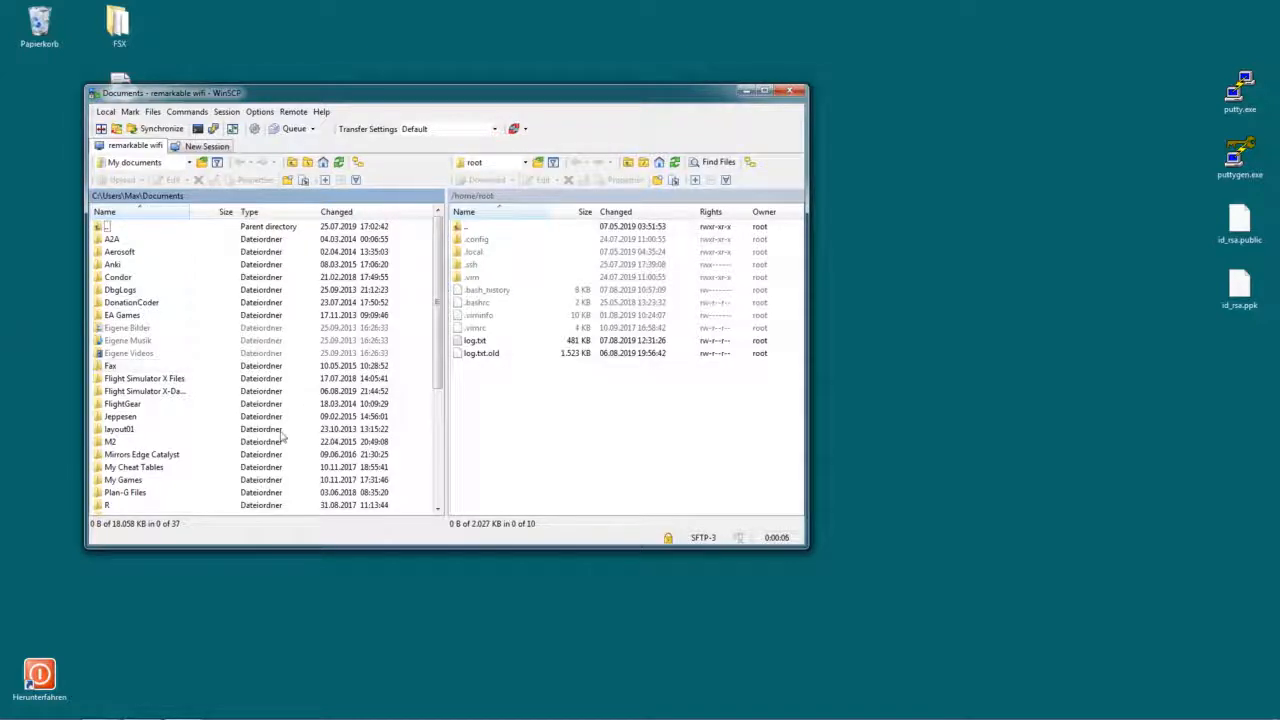
{"action": "mouse_move", "coordinate": [632, 418]}
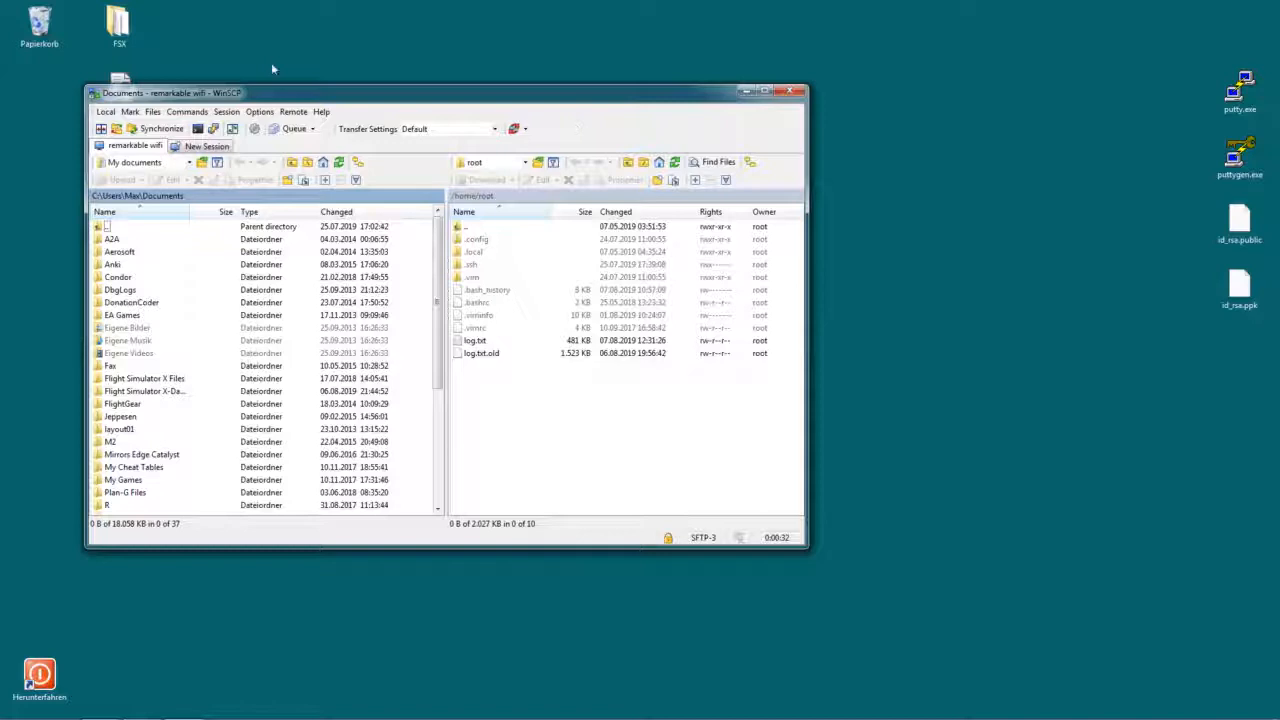
- Set the interface style to Explorer in Preferences > Environment > Interface
{"action": "left_click", "coordinate": [256, 128]}
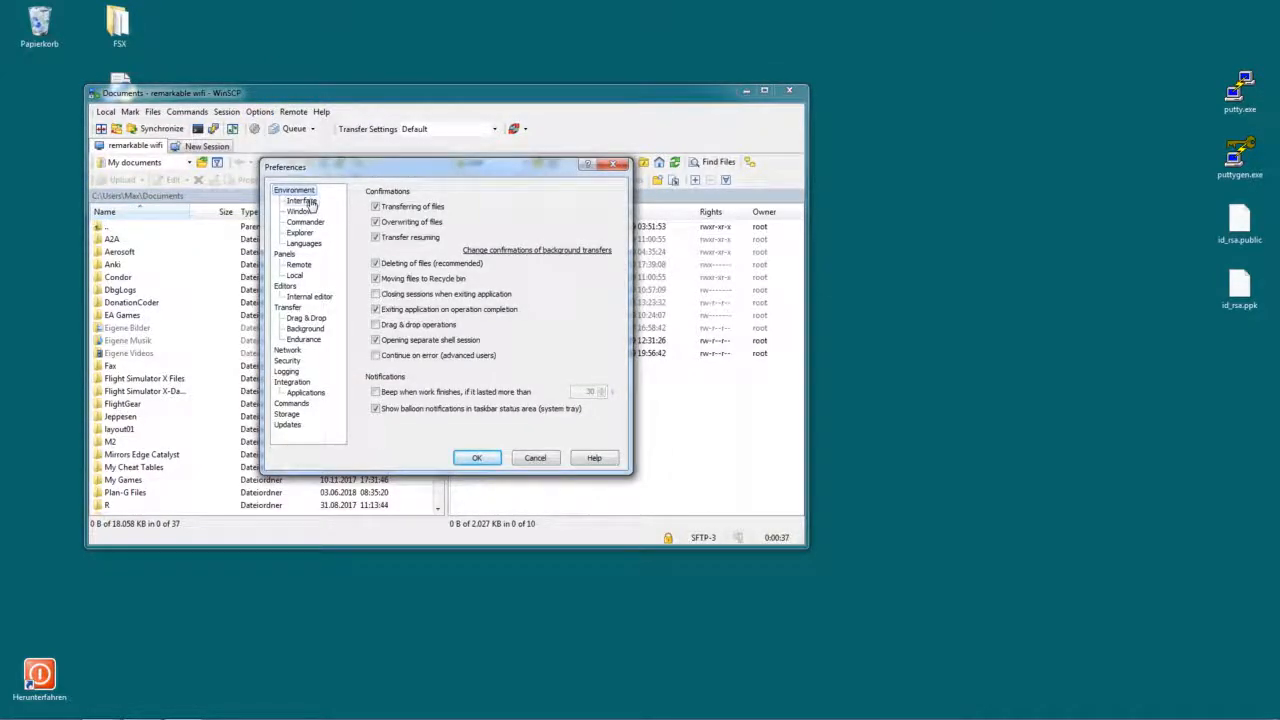
{"action": "left_click", "coordinate": [302, 200]}
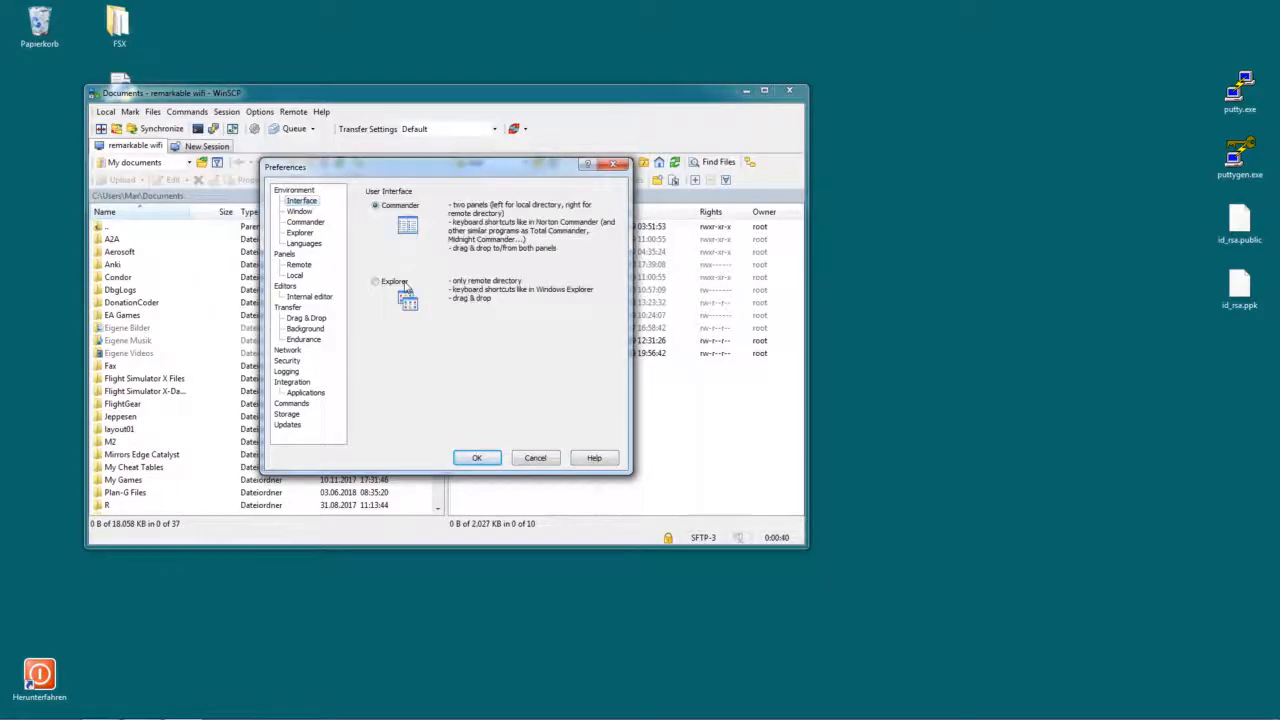
{"action": "left_click", "coordinate": [376, 280]}
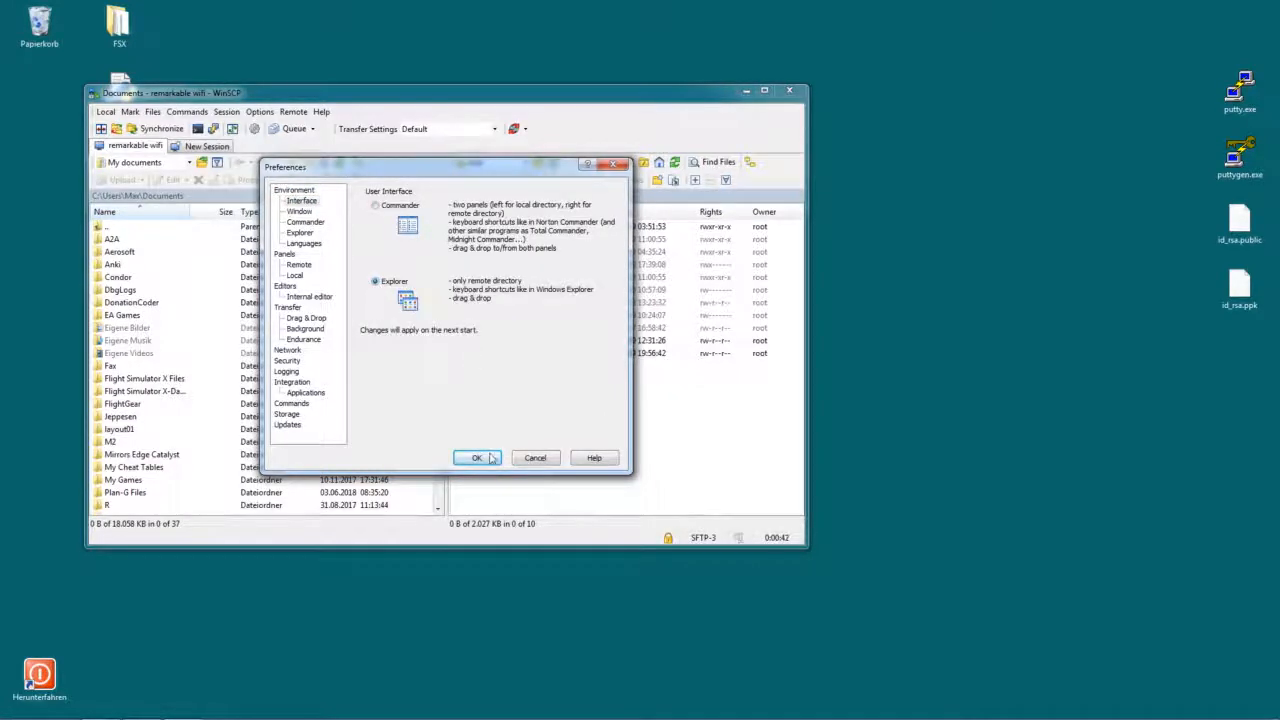
{"action": "left_click", "coordinate": [476, 456]}
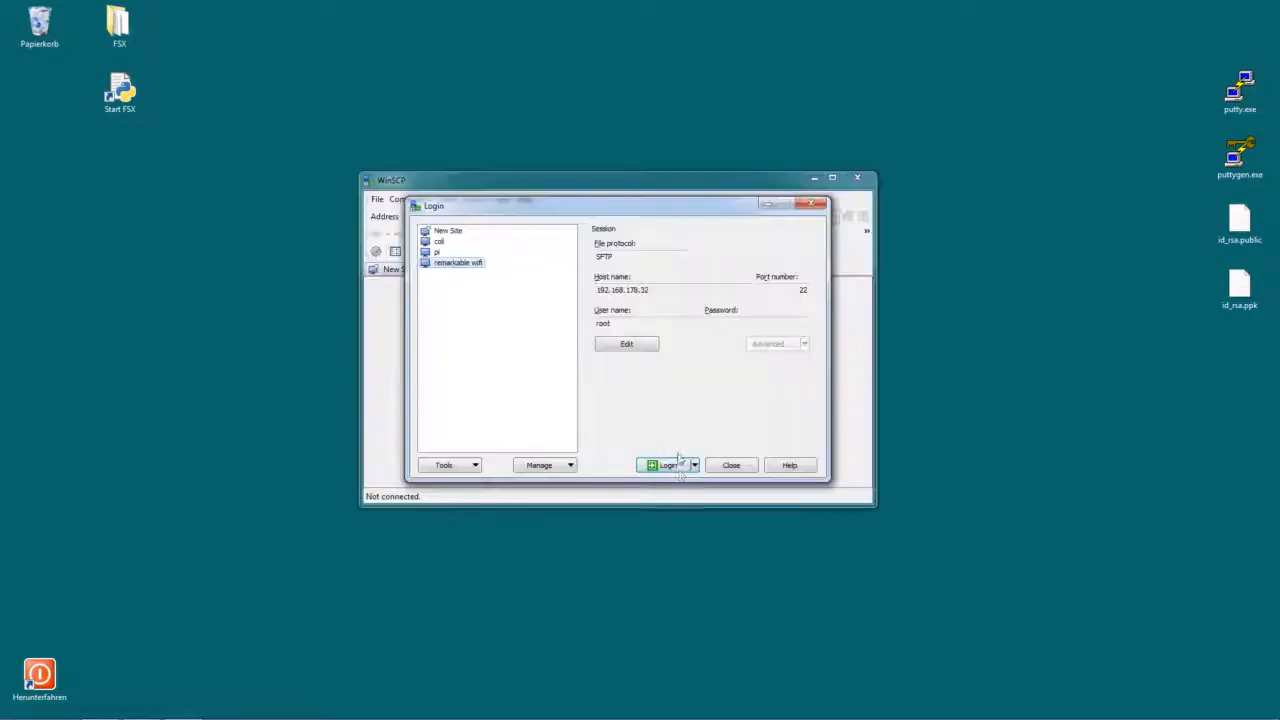
- Log in to the saved remarkable ssh site in the Explorer-style window
{"action": "left_click", "coordinate": [664, 464]}
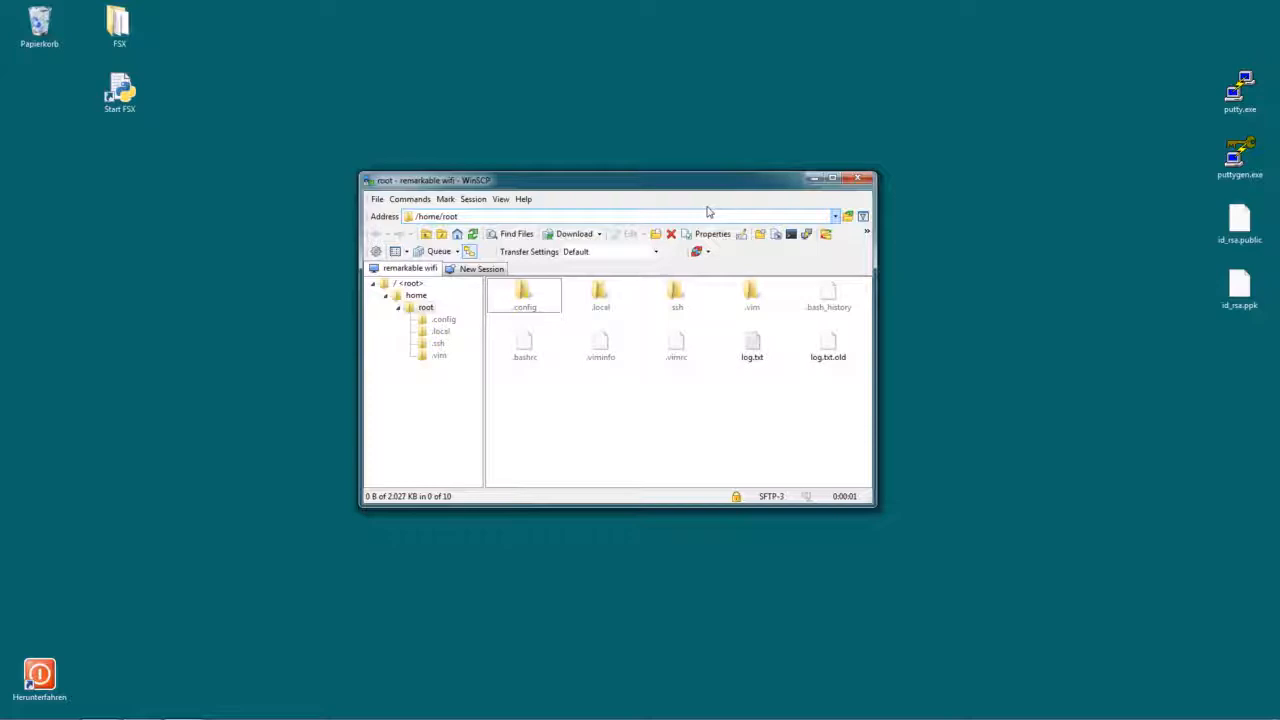
{"action": "mouse_move", "coordinate": [712, 232]}
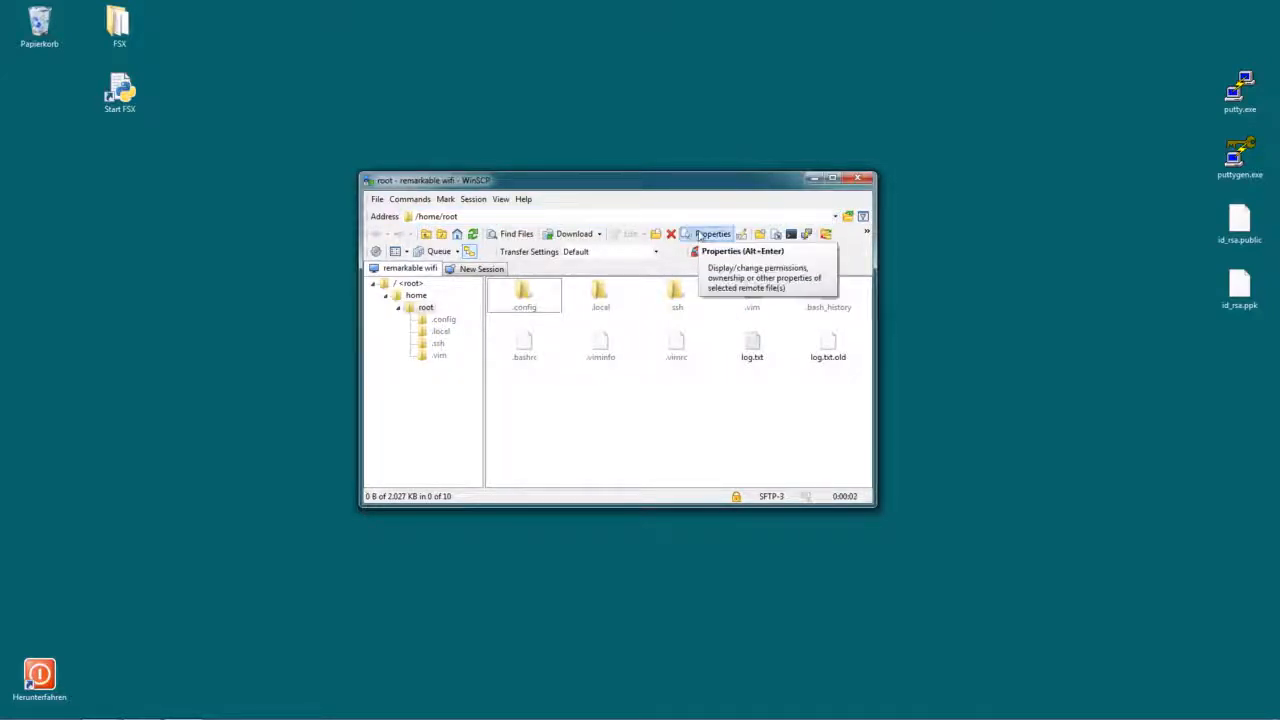
{"action": "mouse_move", "coordinate": [704, 408]}
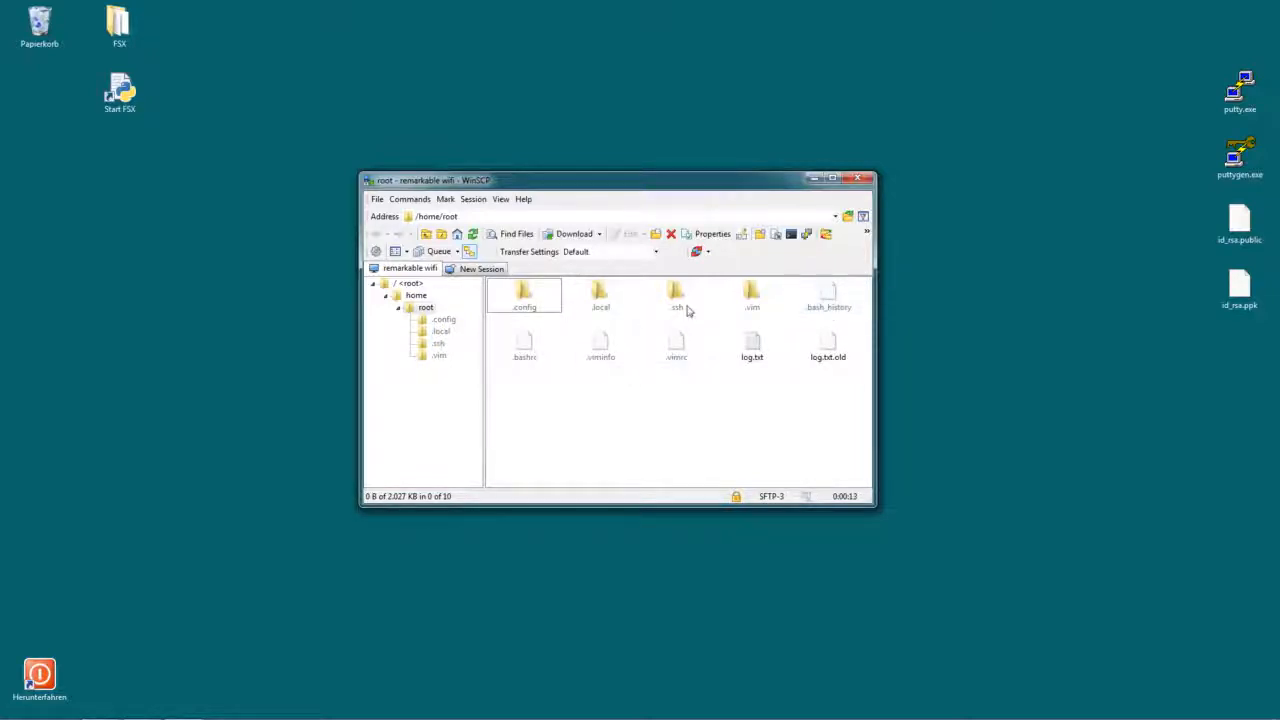
{"action": "mouse_move", "coordinate": [640, 308]}
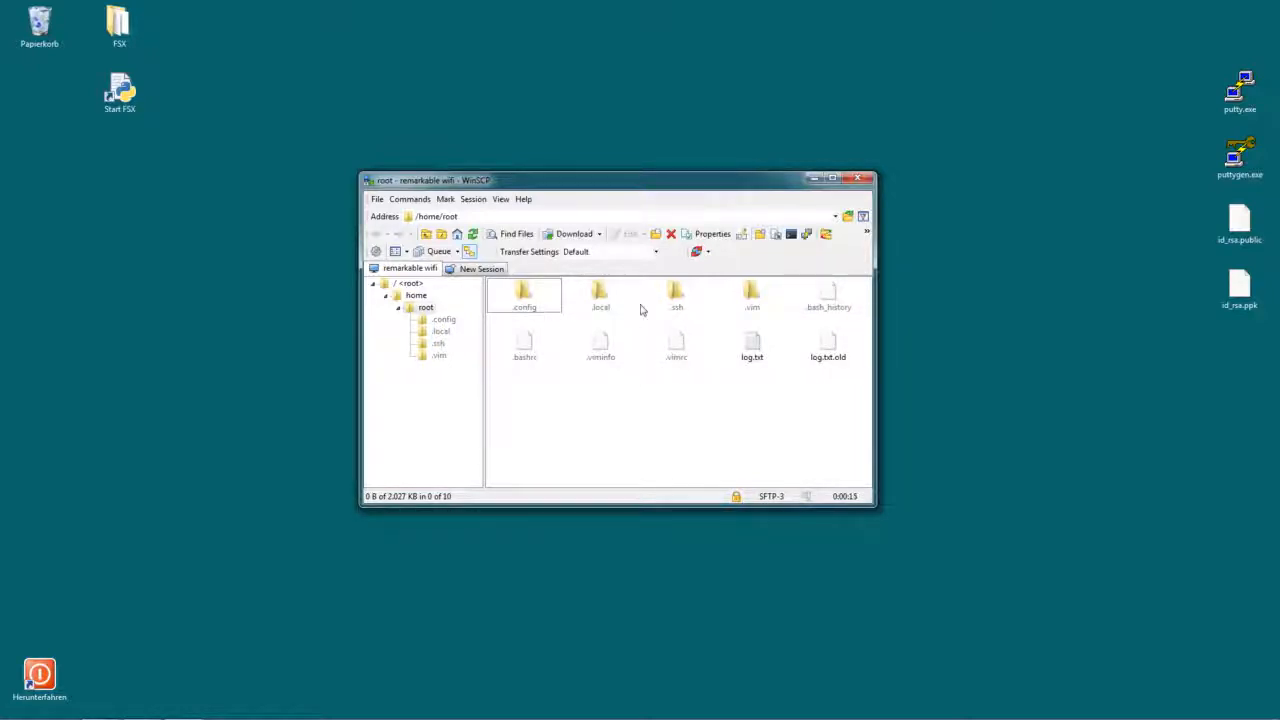
{"action": "left_click", "coordinate": [600, 296]}
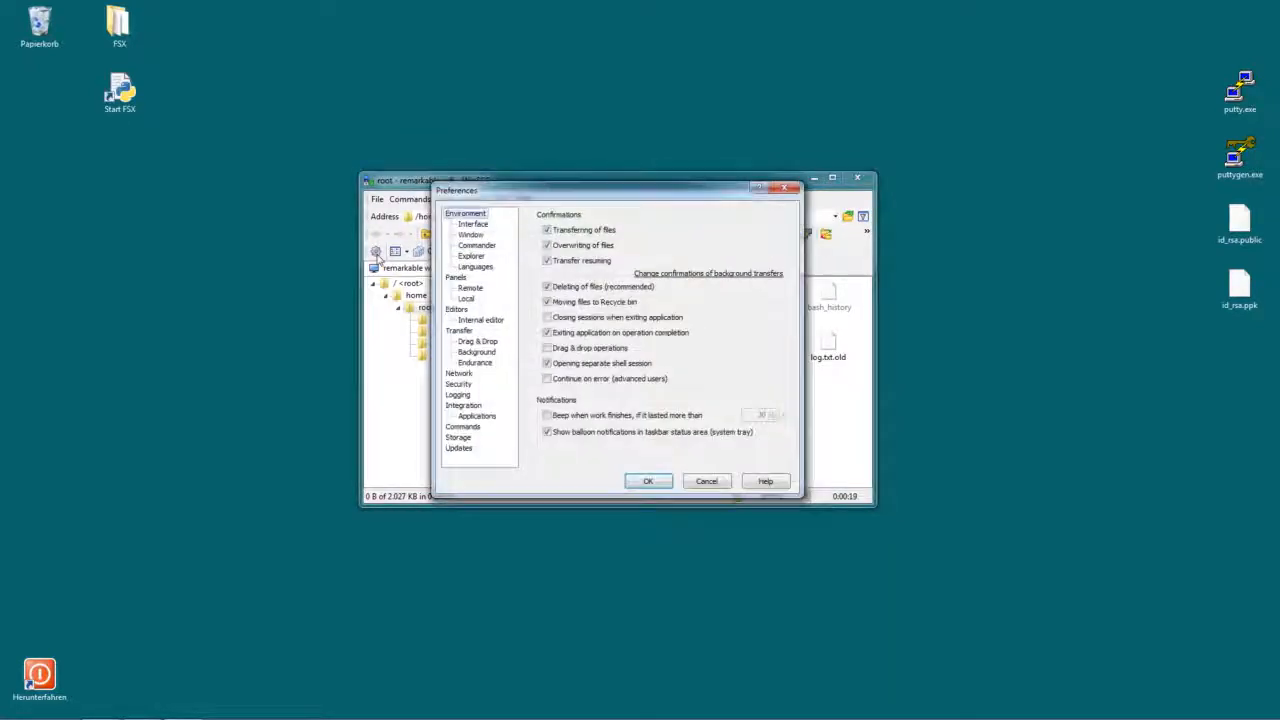
- Enable Show hidden files in the Panels preferences for the remote listing
{"action": "left_click", "coordinate": [456, 276]}
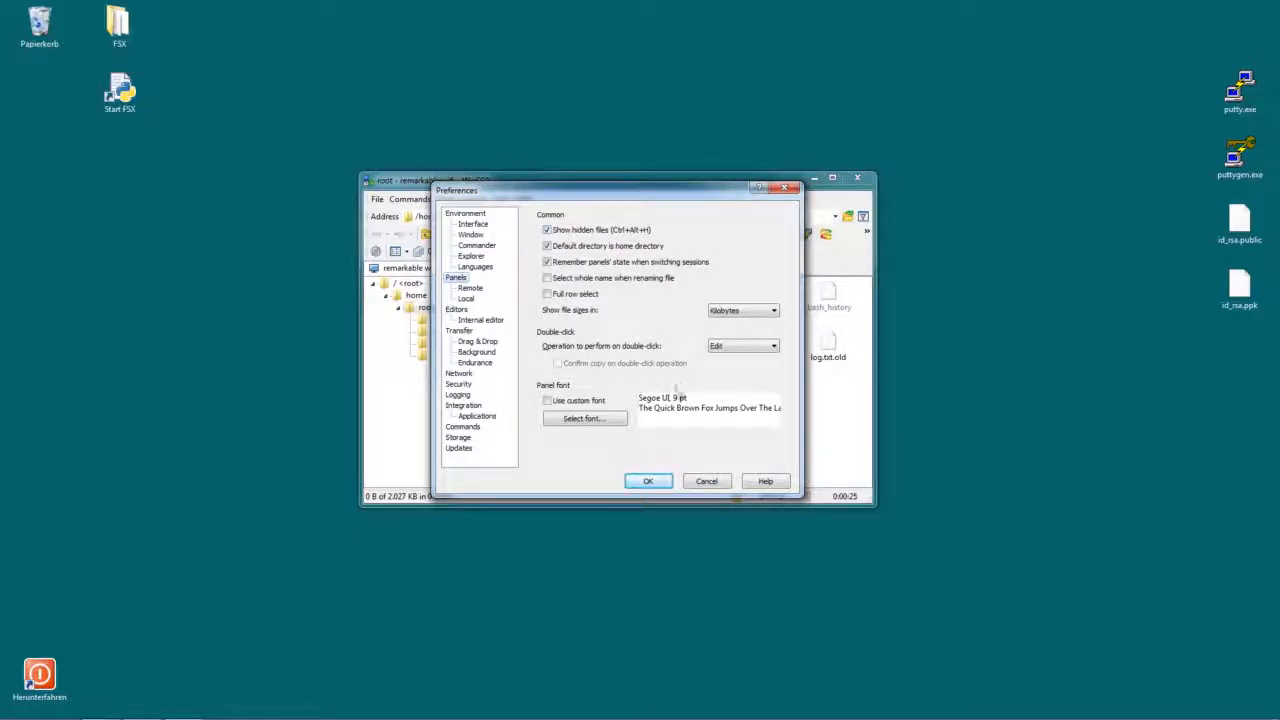
{"action": "left_click", "coordinate": [648, 480]}
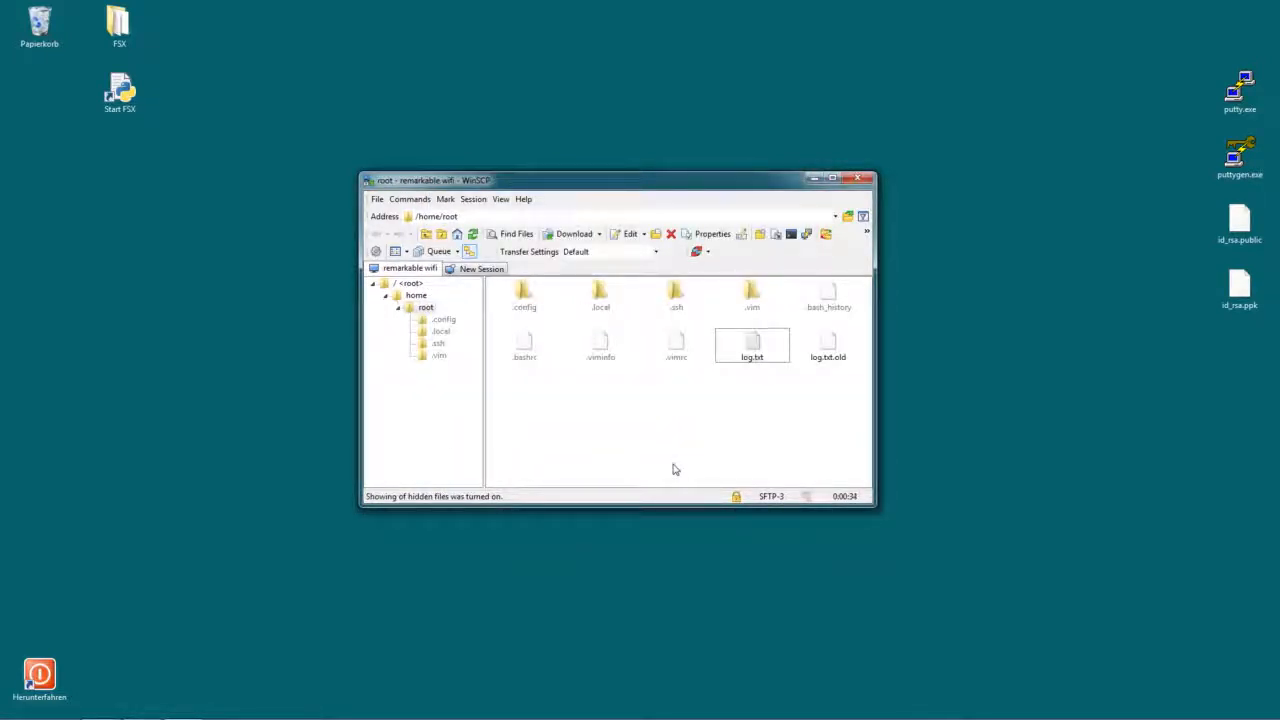
{"action": "mouse_move", "coordinate": [636, 404]}
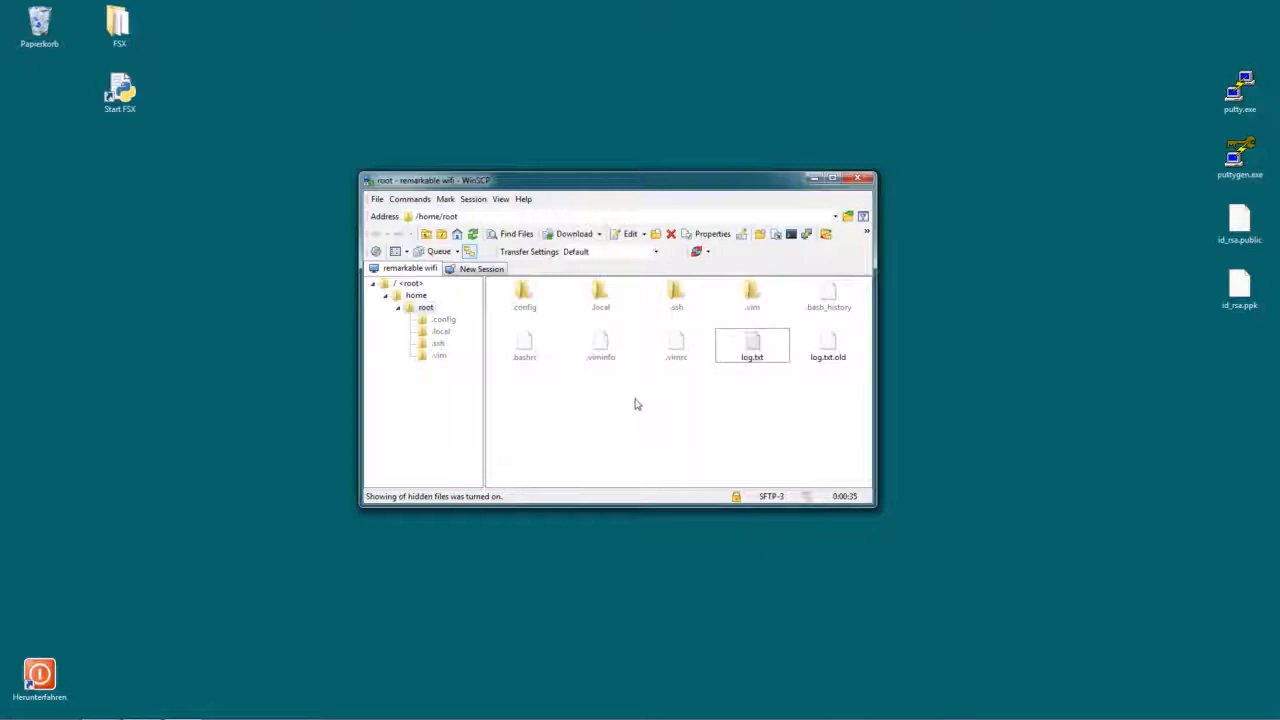
{"action": "mouse_move", "coordinate": [644, 390]}
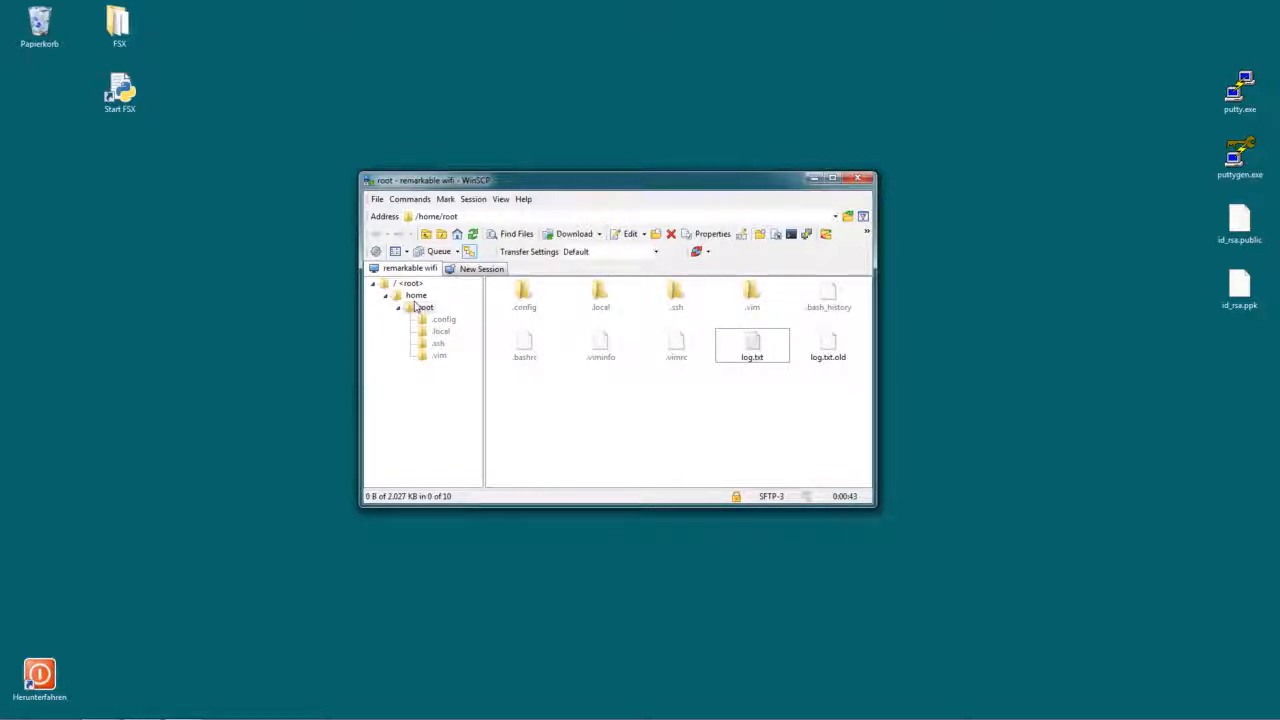
- Navigate to the device's root '/' folder and select the usr folder
{"action": "left_click", "coordinate": [410, 284]}
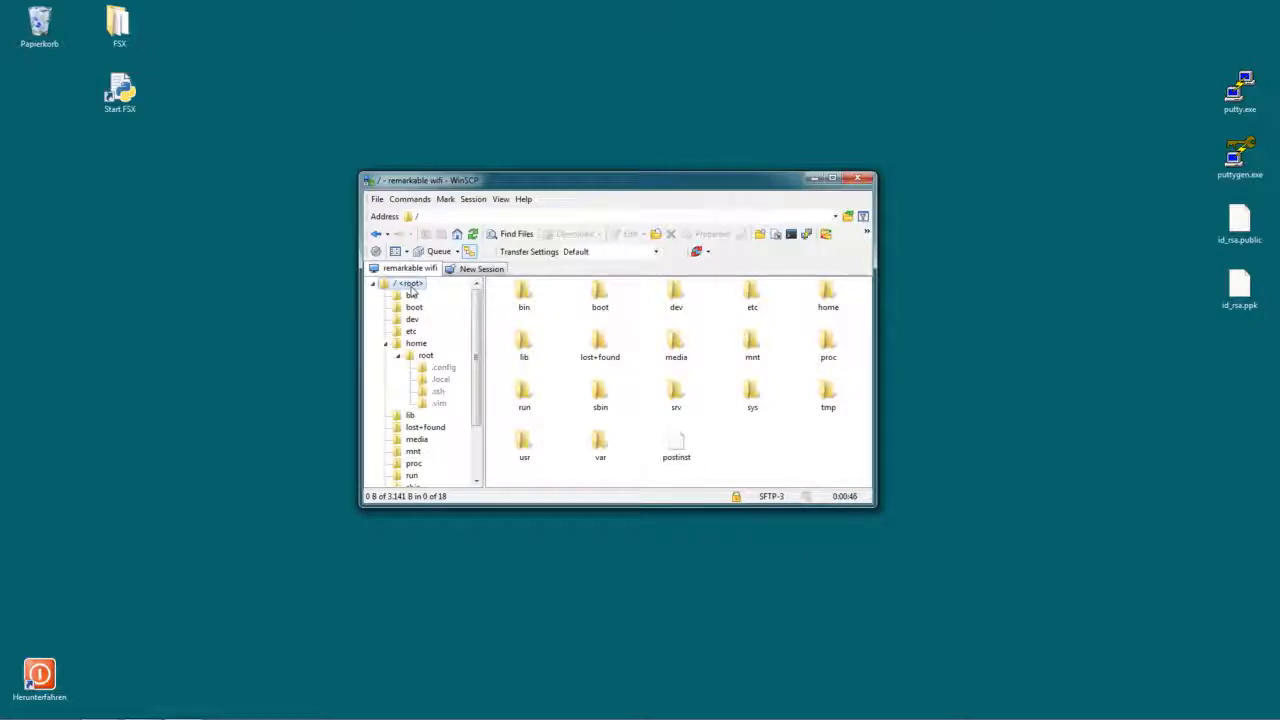
{"action": "mouse_move", "coordinate": [728, 364]}
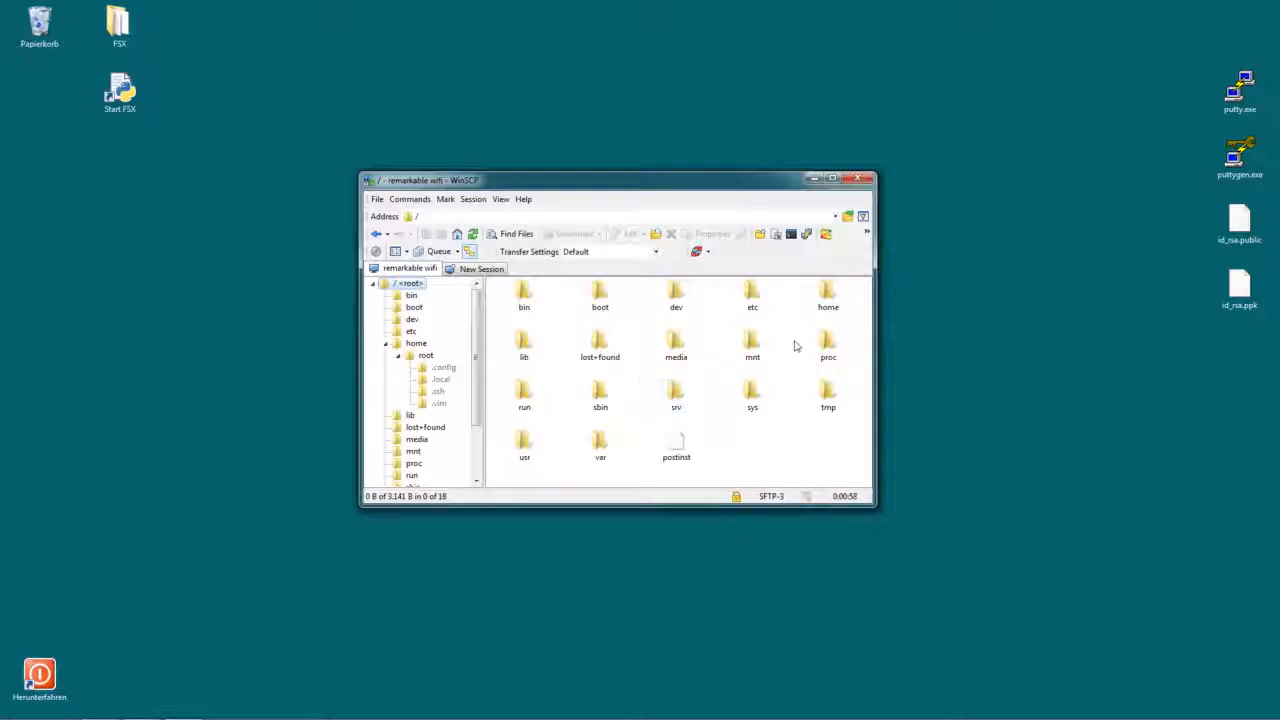
{"action": "left_click", "coordinate": [524, 444]}
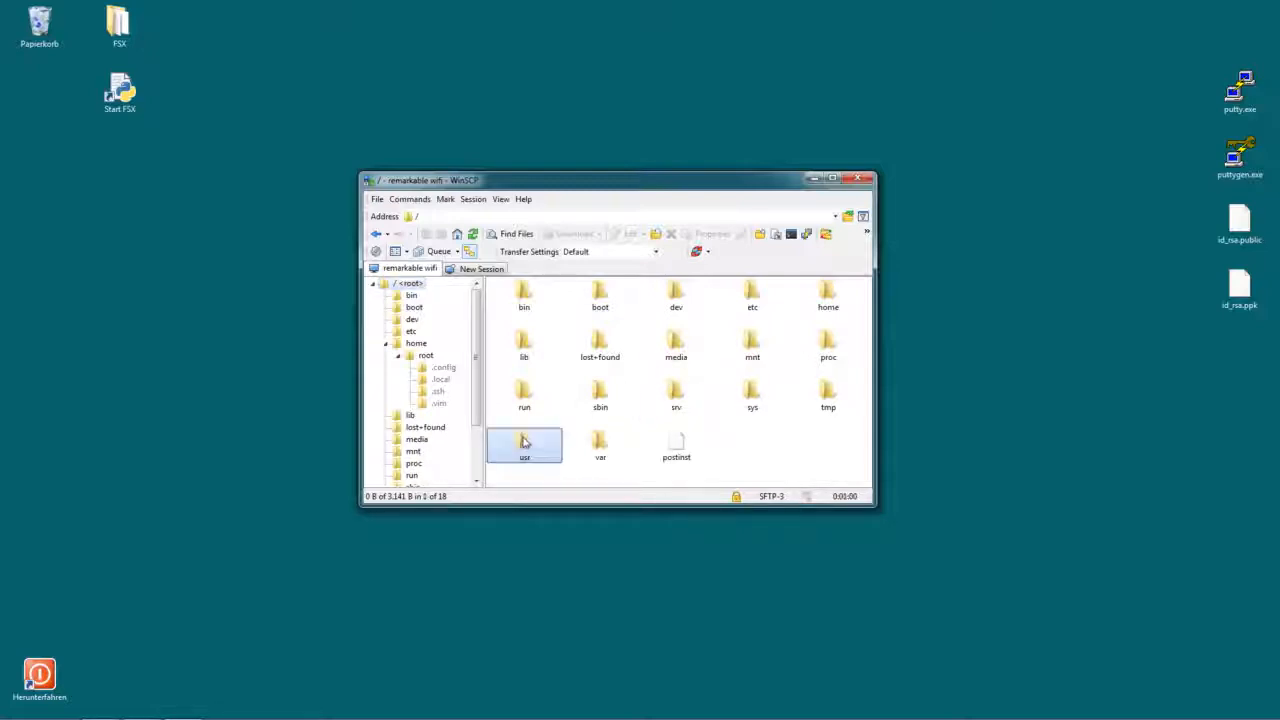
- Browse into /usr/share/remarkable and select the starting.png image
{"action": "double_click", "coordinate": [524, 444]}
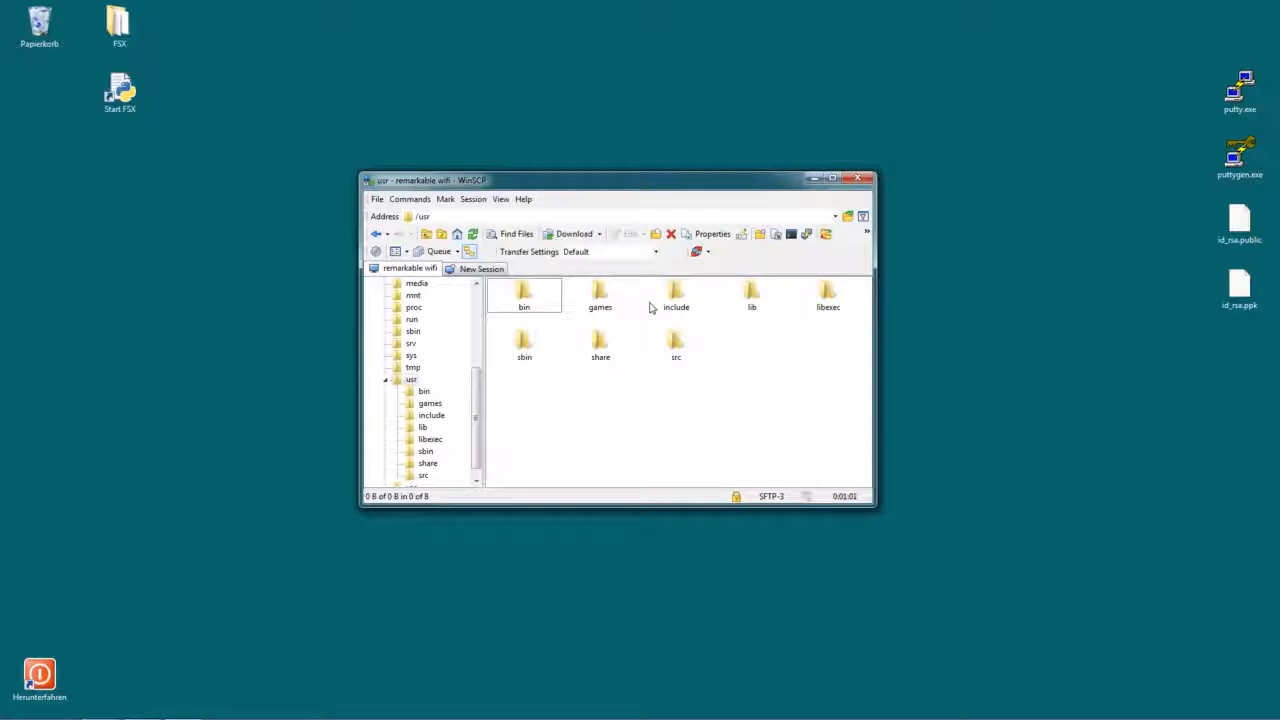
{"action": "double_click", "coordinate": [600, 344]}
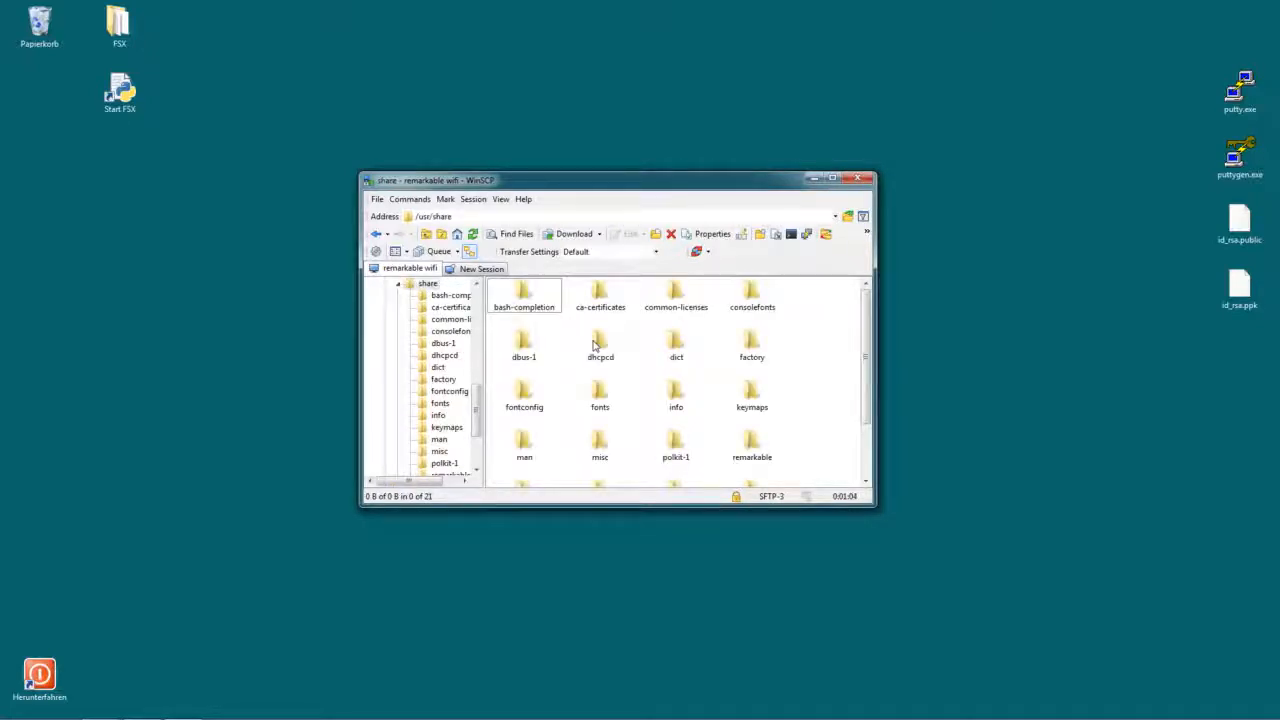
{"action": "left_click", "coordinate": [752, 444]}
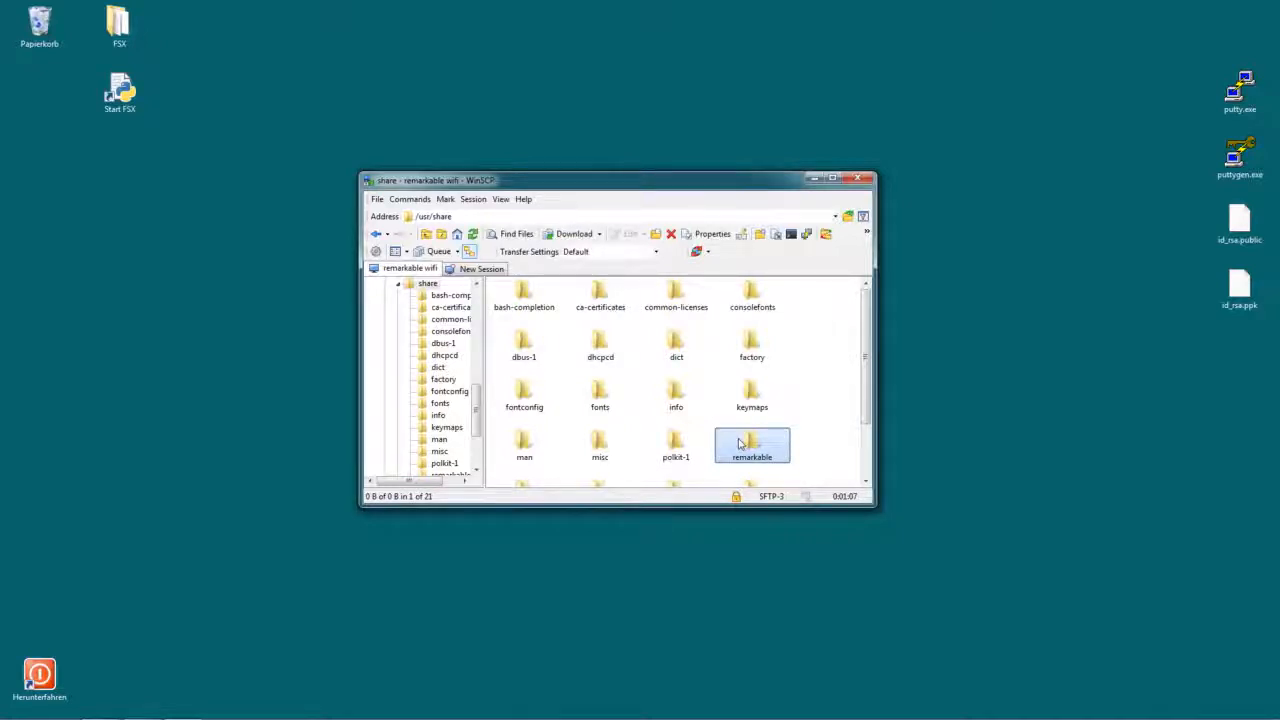
{"action": "double_click", "coordinate": [752, 444]}
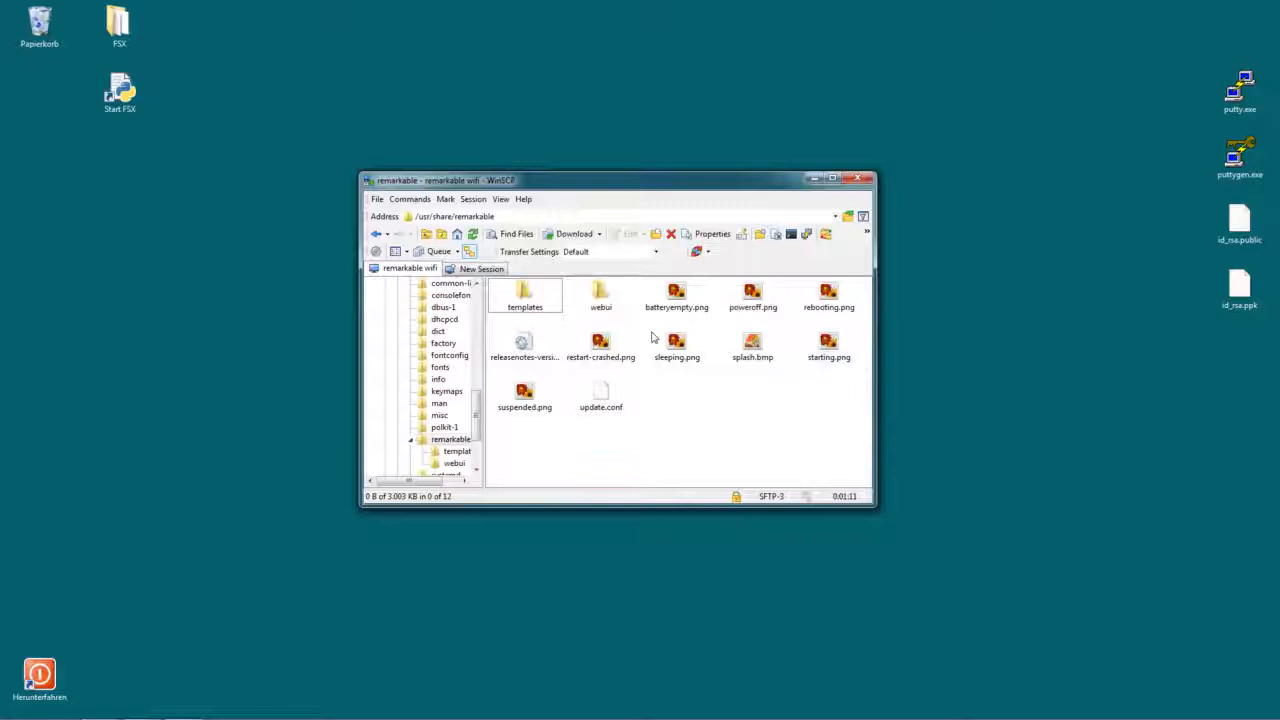
{"action": "mouse_move", "coordinate": [640, 378]}
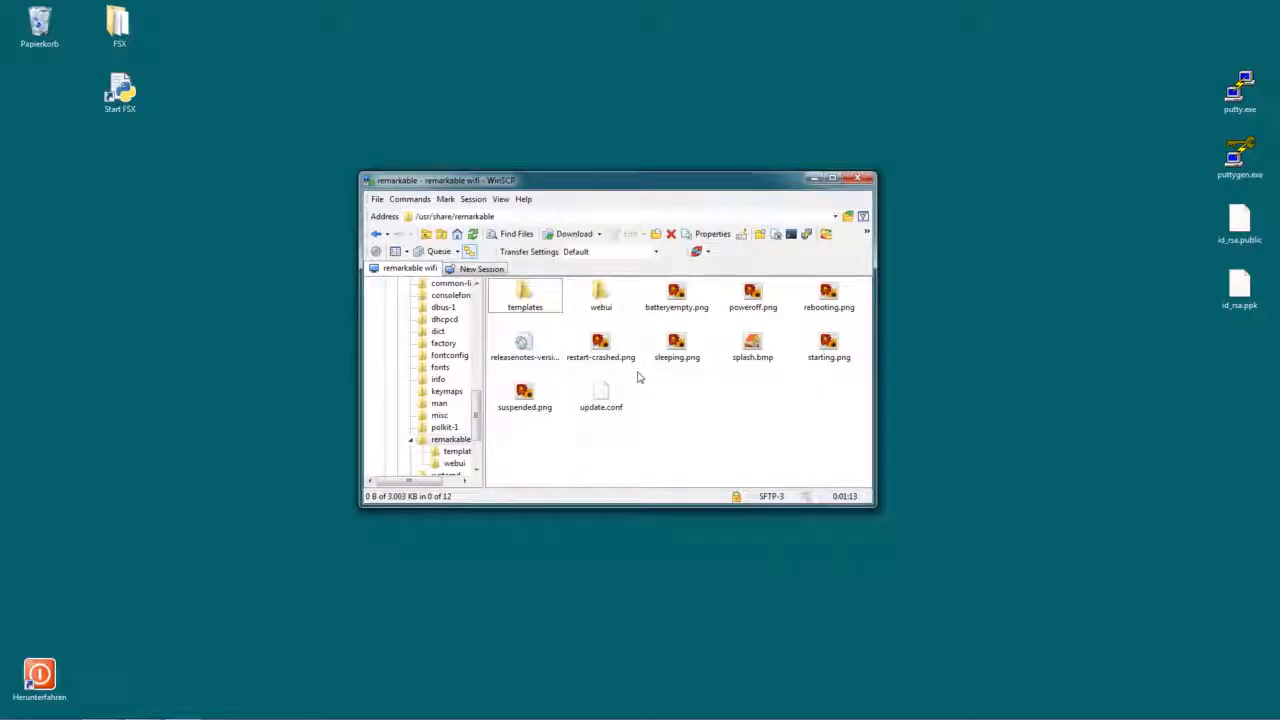
{"action": "left_click", "coordinate": [828, 344]}
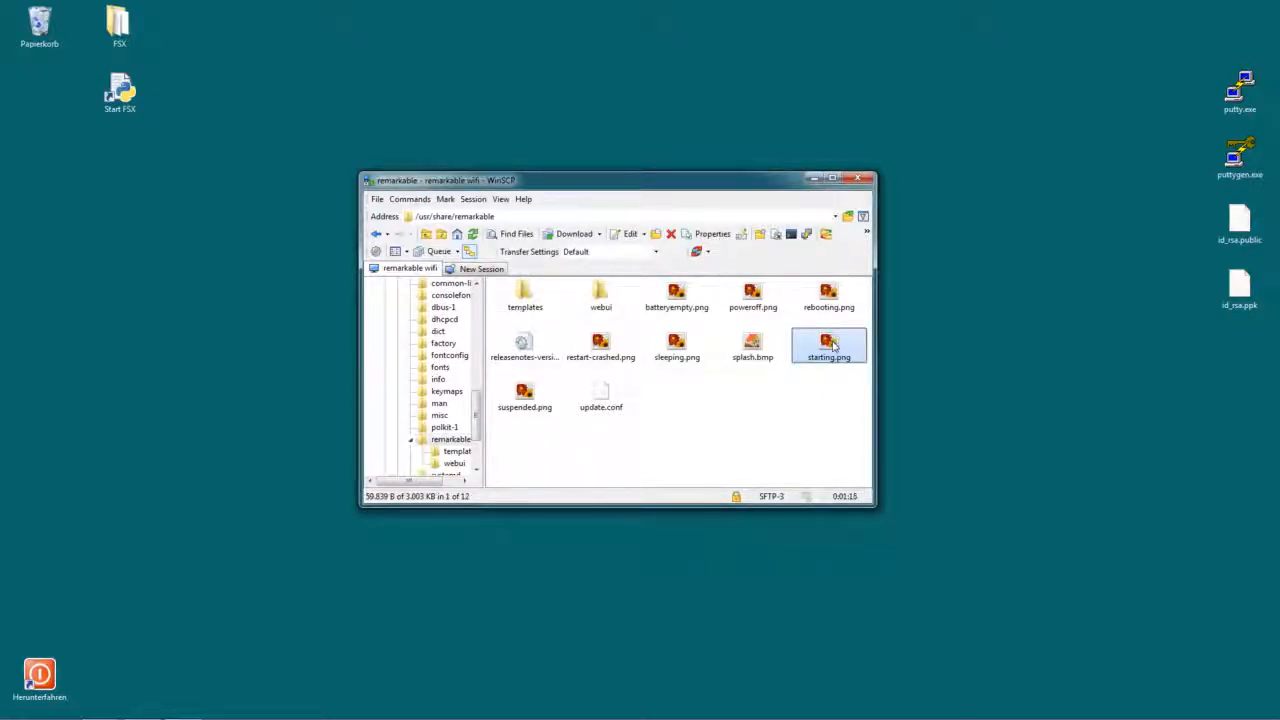
{"action": "mouse_move", "coordinate": [278, 344]}
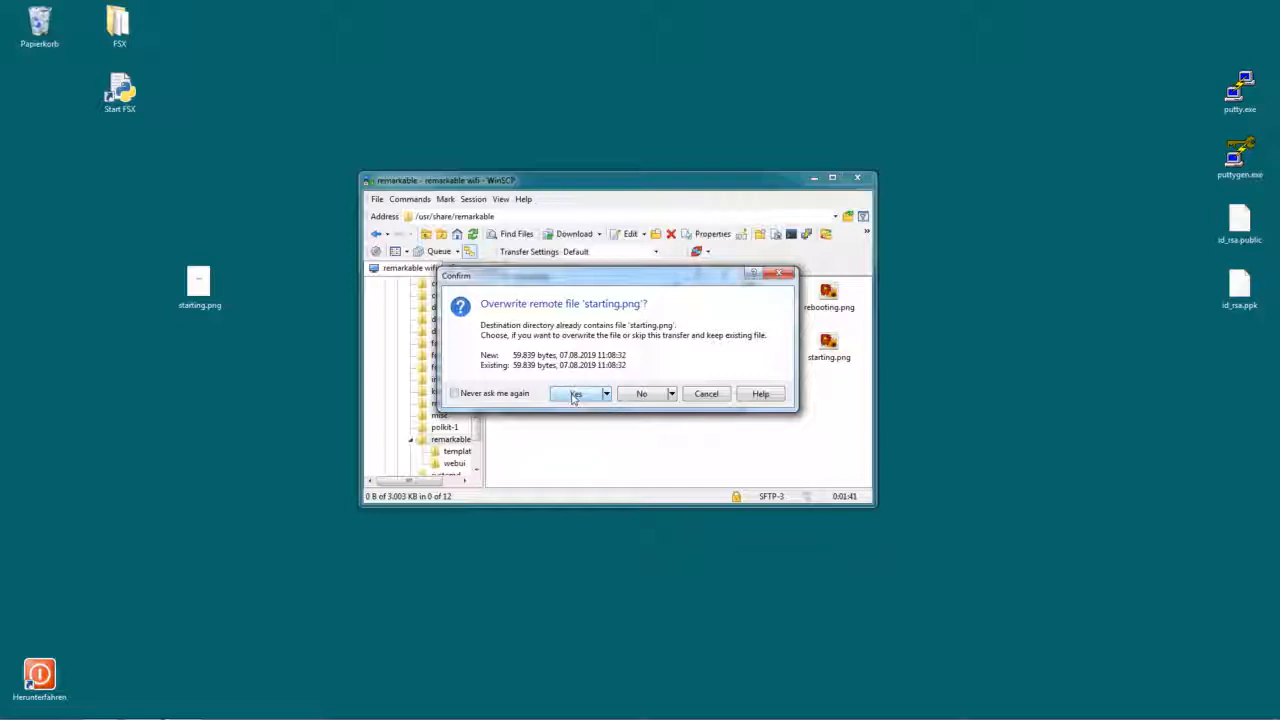
- Confirm overwriting the remote starting.png with the copy uploaded from the desktop
{"action": "left_click", "coordinate": [576, 392]}
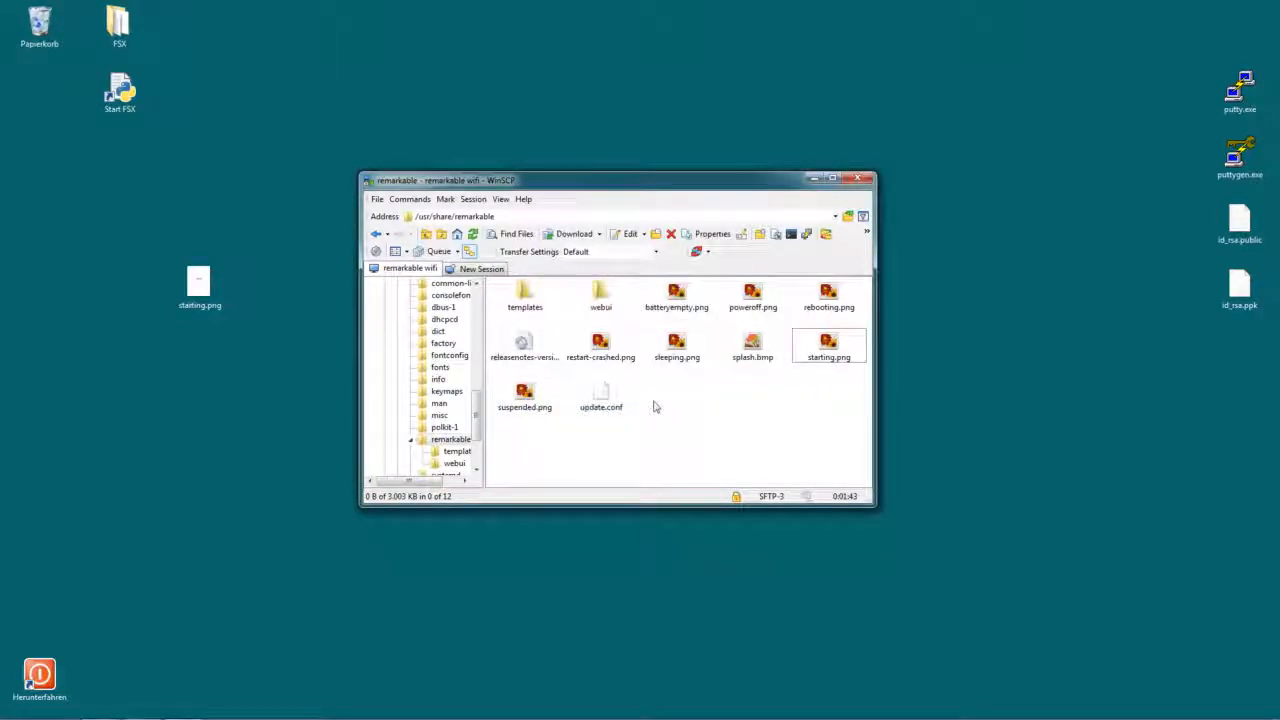
{"action": "mouse_move", "coordinate": [780, 408]}
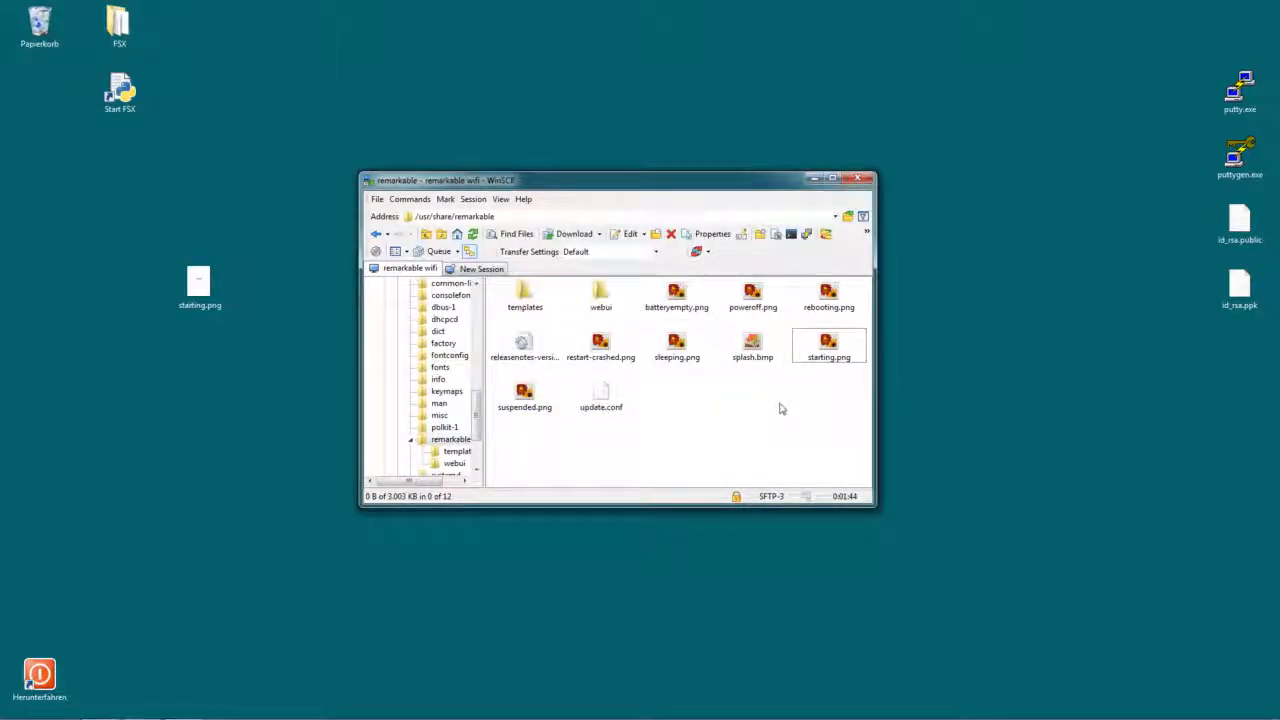